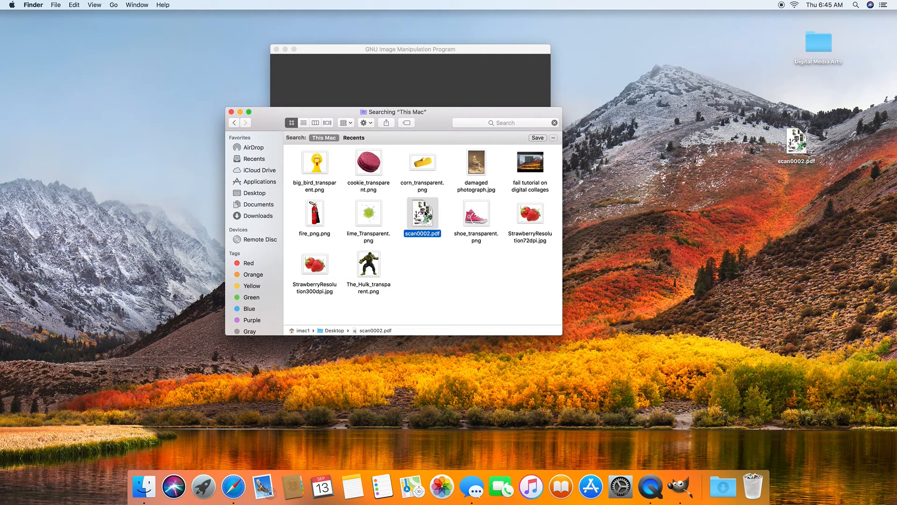
Step: Preview scan0002.pdf, then bring it into GIMP's Import from PDF dialog
double_click(423, 219)
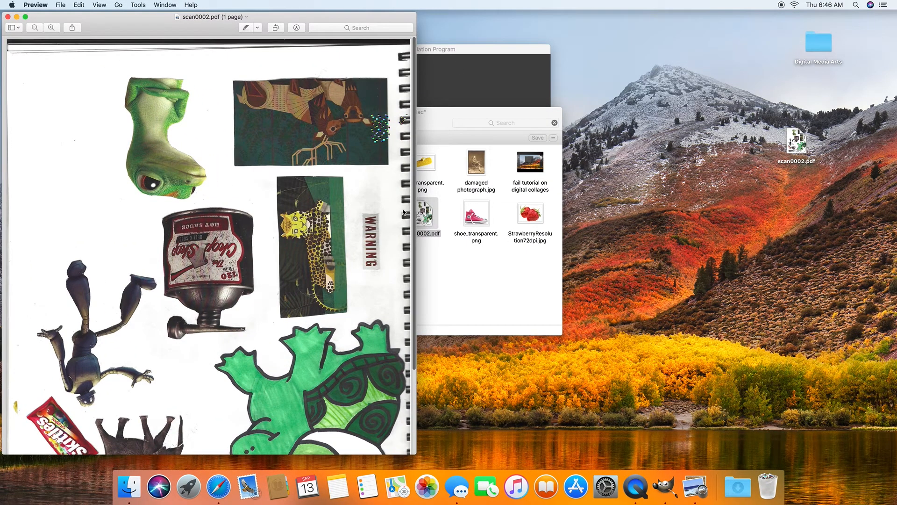
scroll(down, 3)
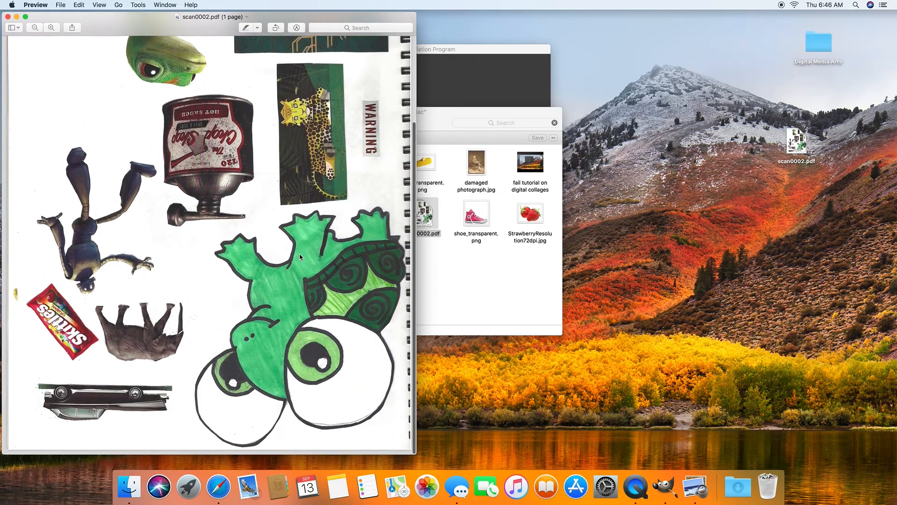
scroll(down, 3)
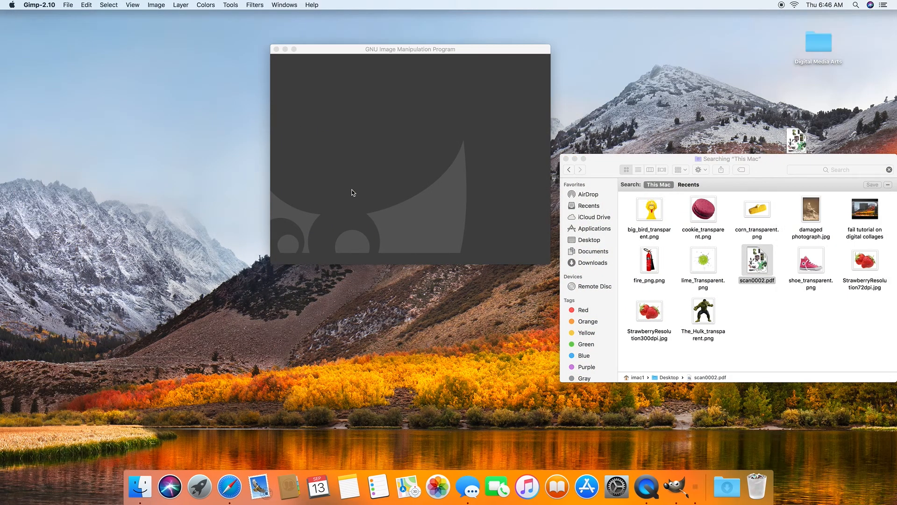
double_click(756, 261)
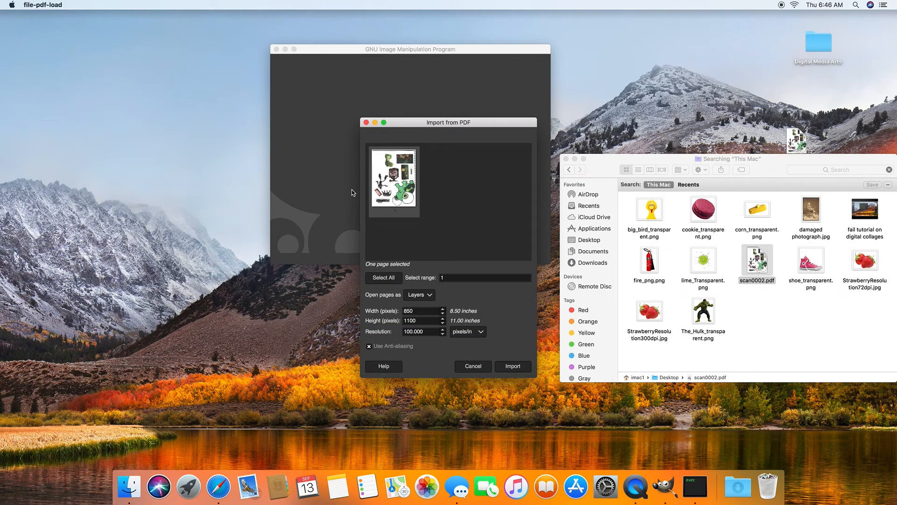
mouse_move(431, 128)
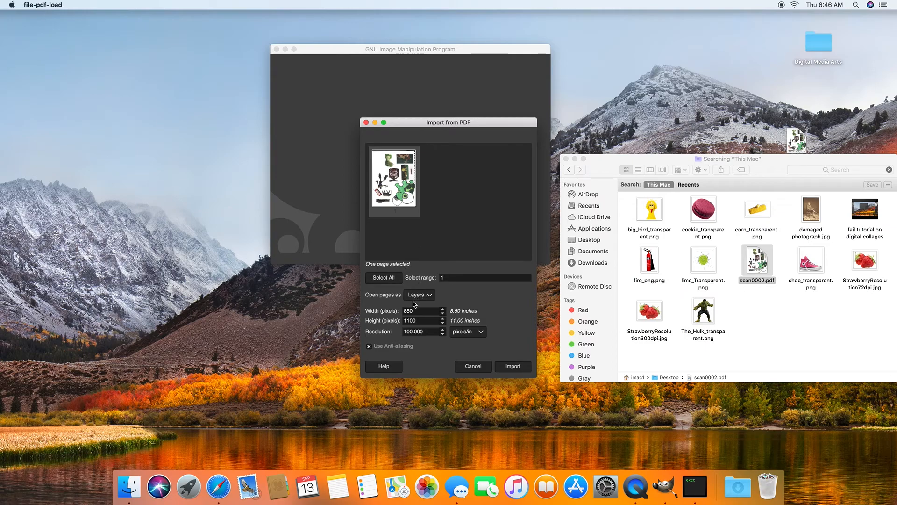
mouse_move(402, 302)
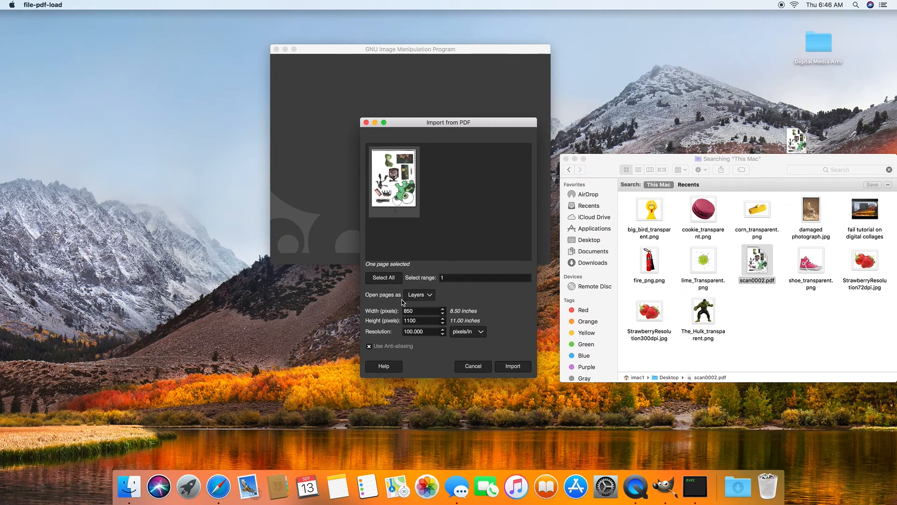
mouse_move(393, 338)
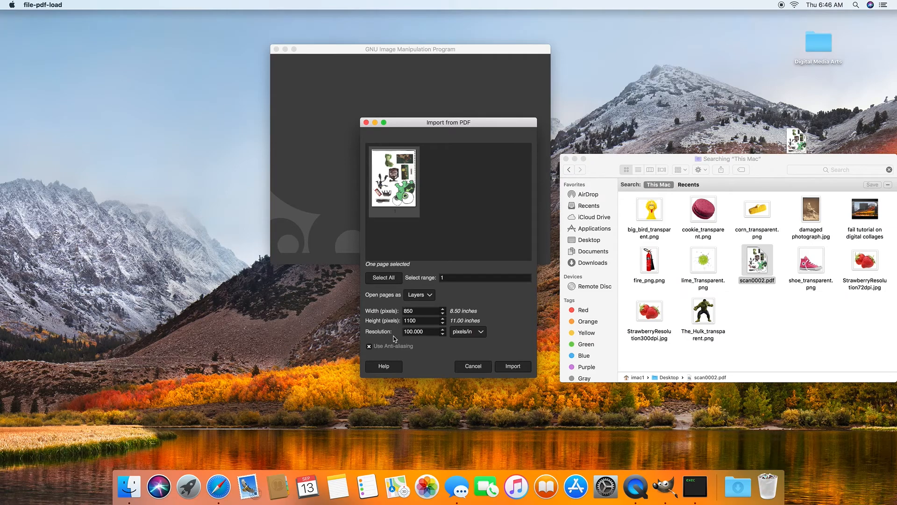
mouse_move(373, 336)
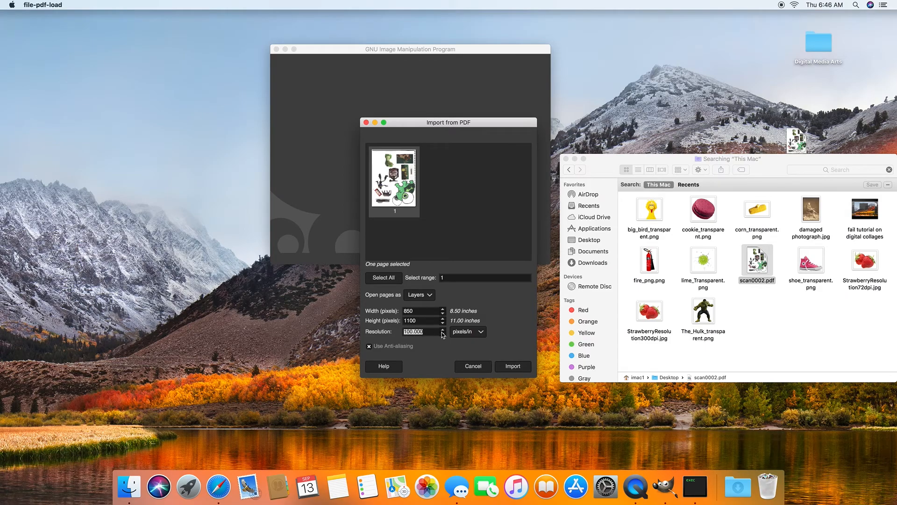
Step: Import the page at 300 pixels per inch (2550 × 3300 pixels)
text(300)
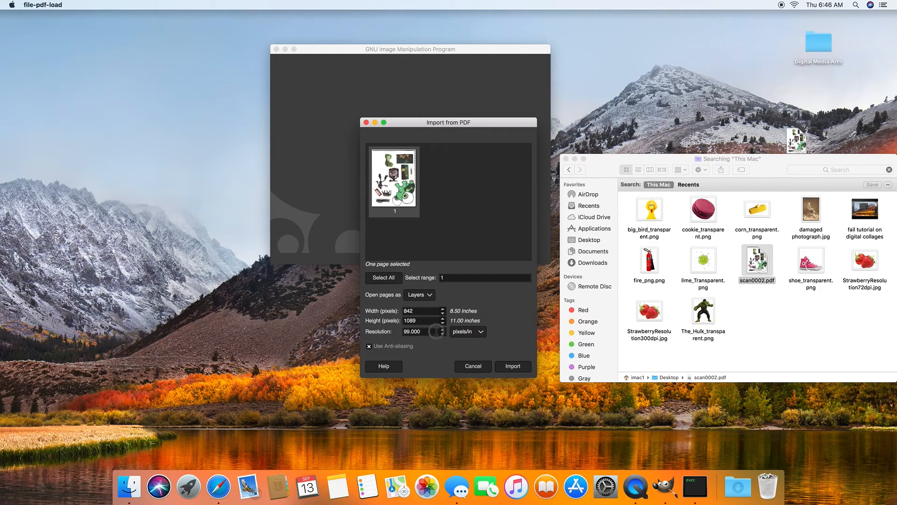
text(3)
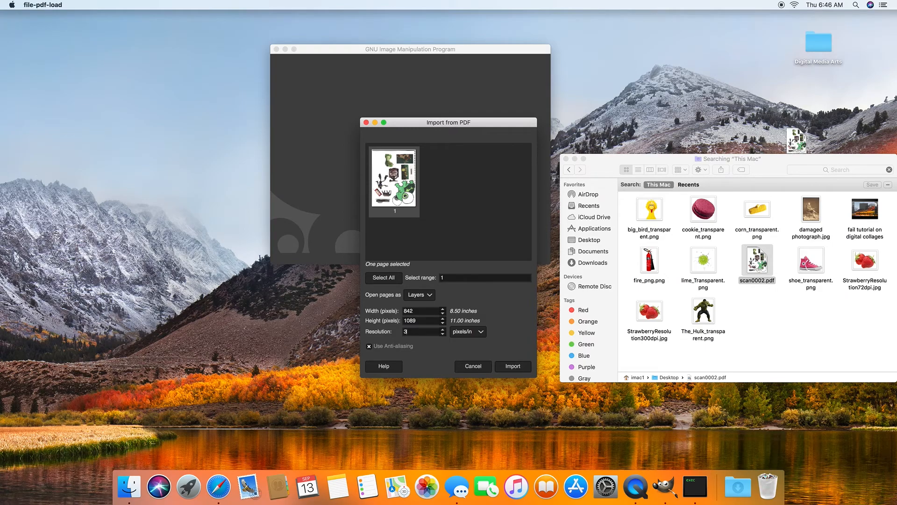
text(00.000)
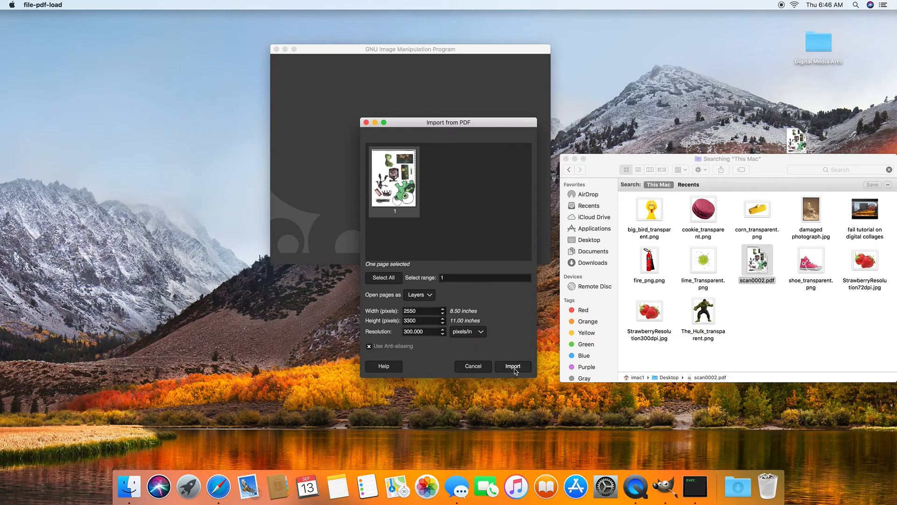
click(513, 365)
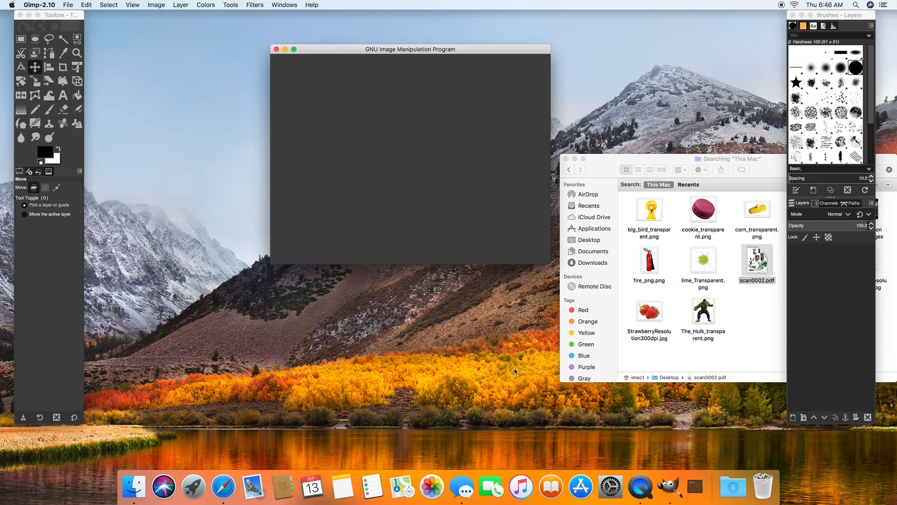
Step: Show the imported scan and rotate the view 180° so the cut-outs read upright
double_click(756, 264)
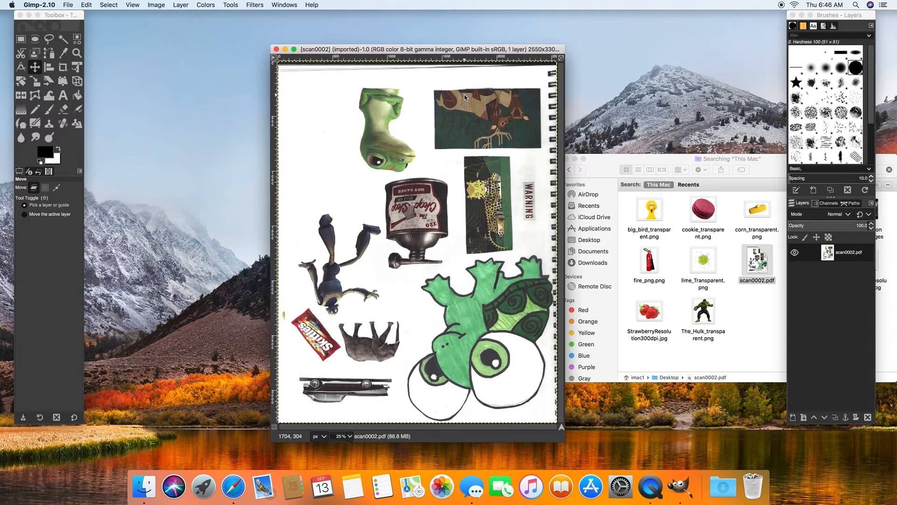
mouse_move(178, 31)
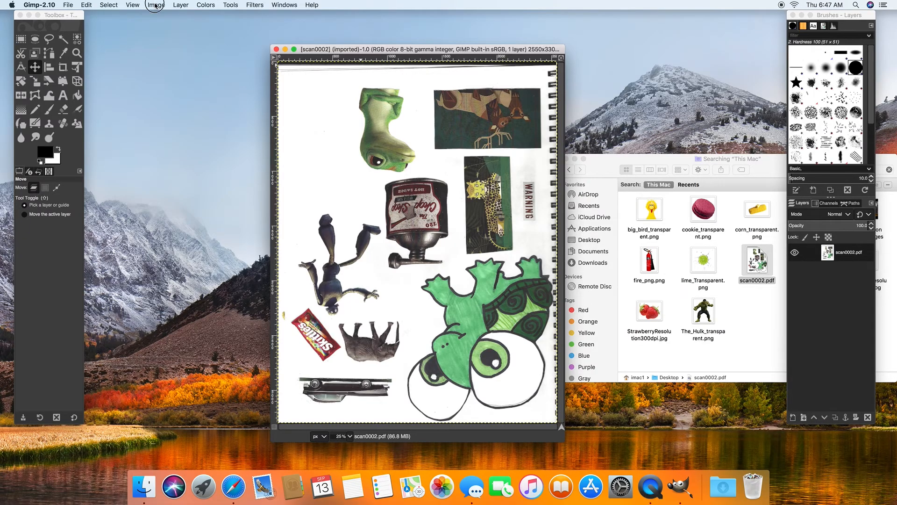
click(156, 5)
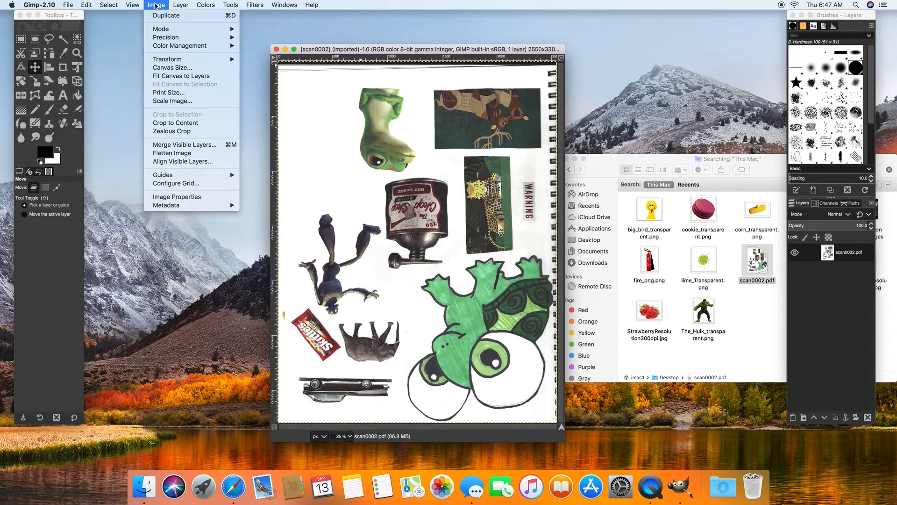
click(132, 5)
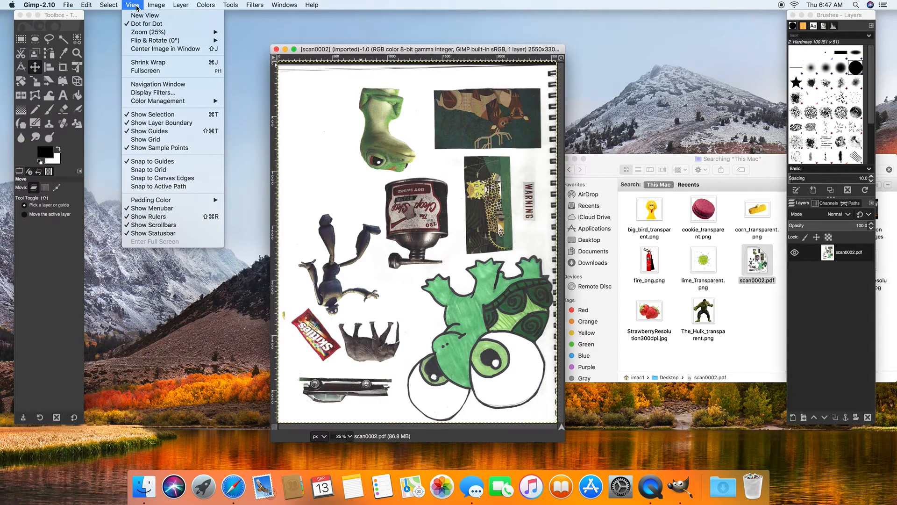
mouse_move(237, 46)
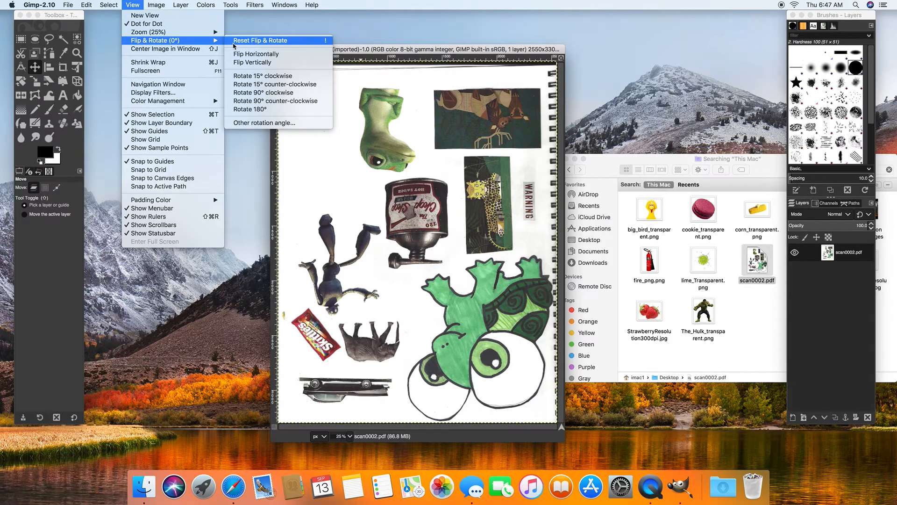
click(256, 108)
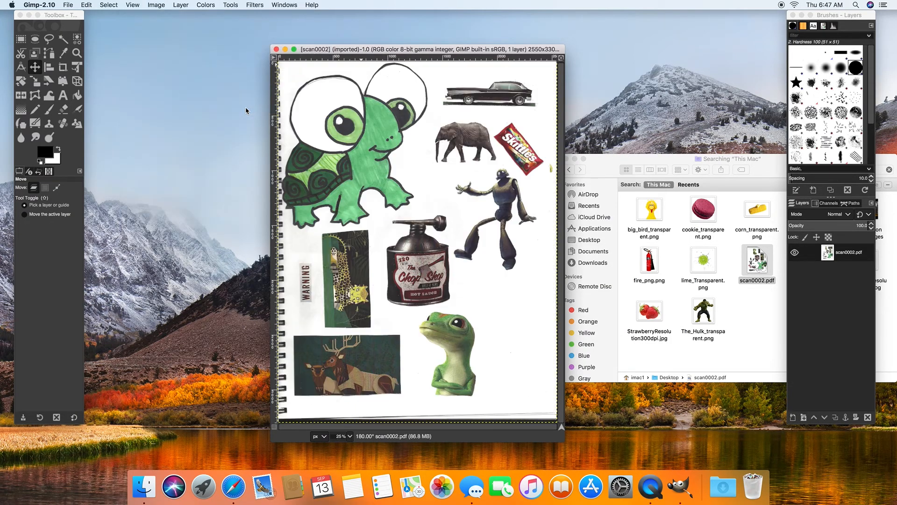
mouse_move(618, 137)
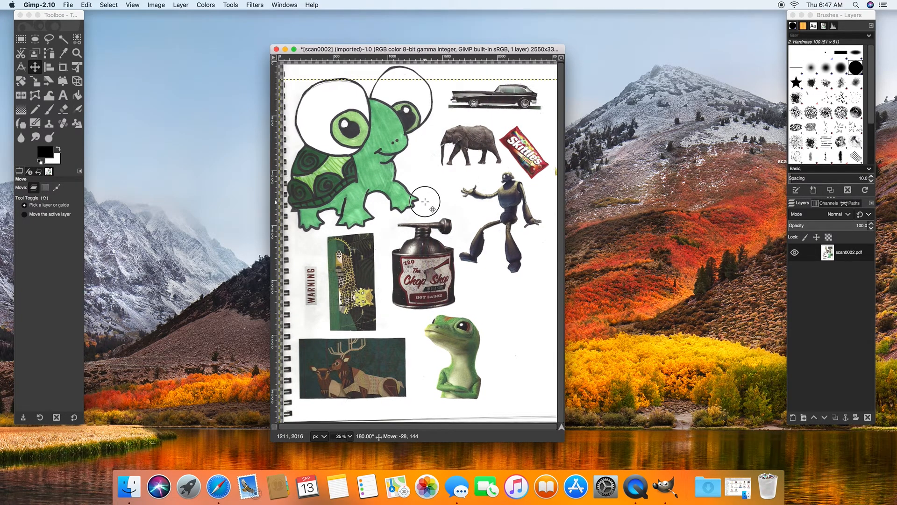
Step: Fuzzy-select the white paper background with a raised threshold and delete it to transparency
drag(424, 202, 418, 200)
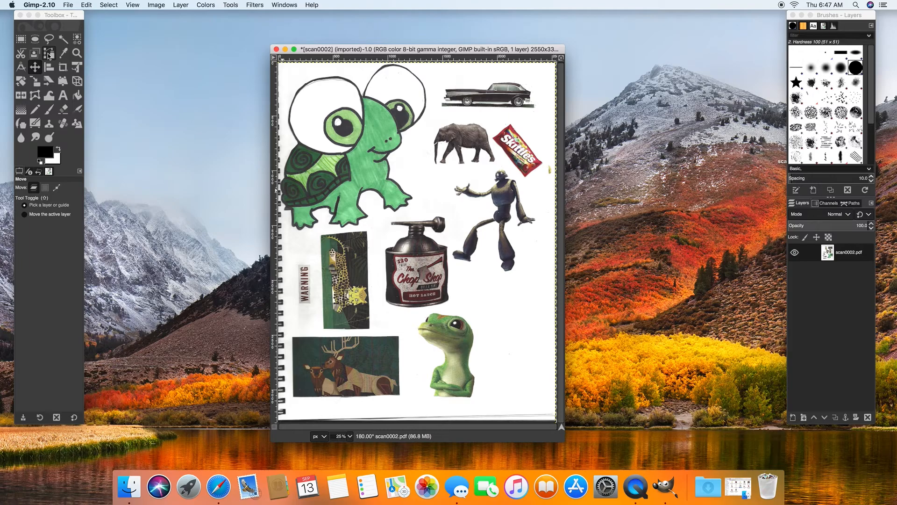
mouse_move(63, 44)
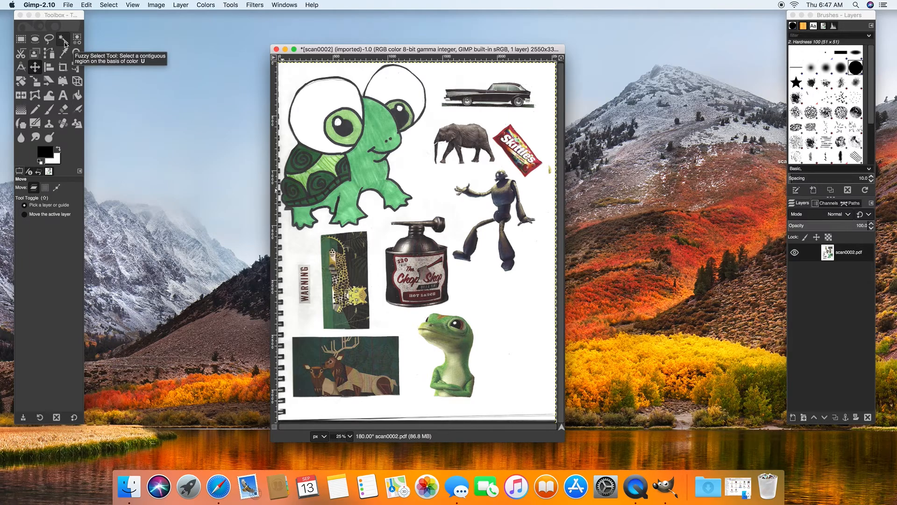
click(63, 39)
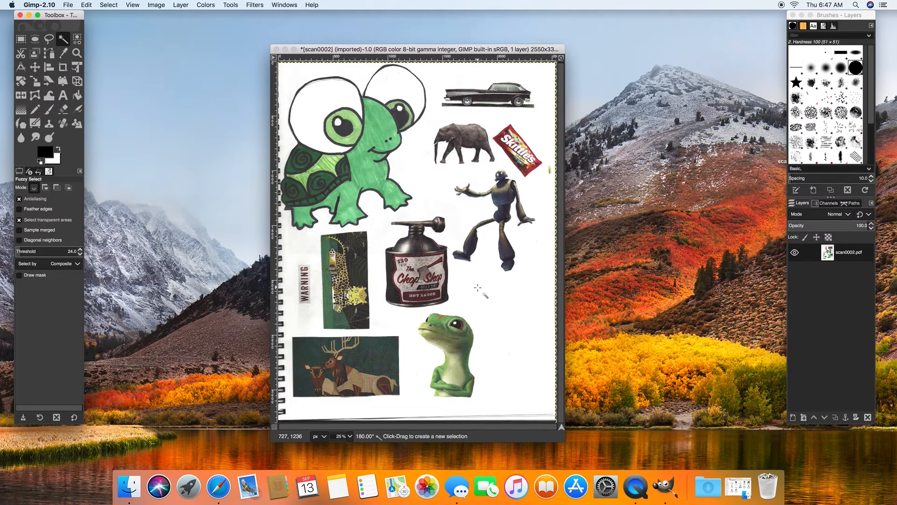
click(477, 288)
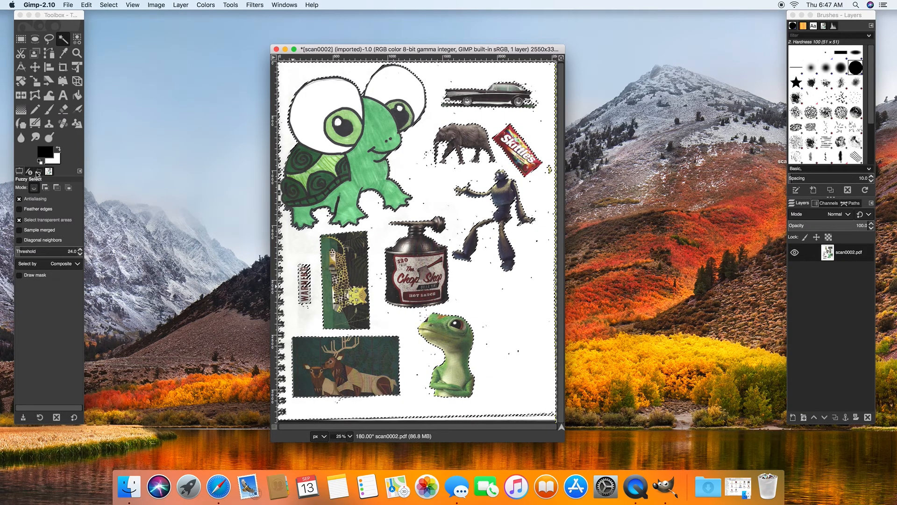
click(37, 172)
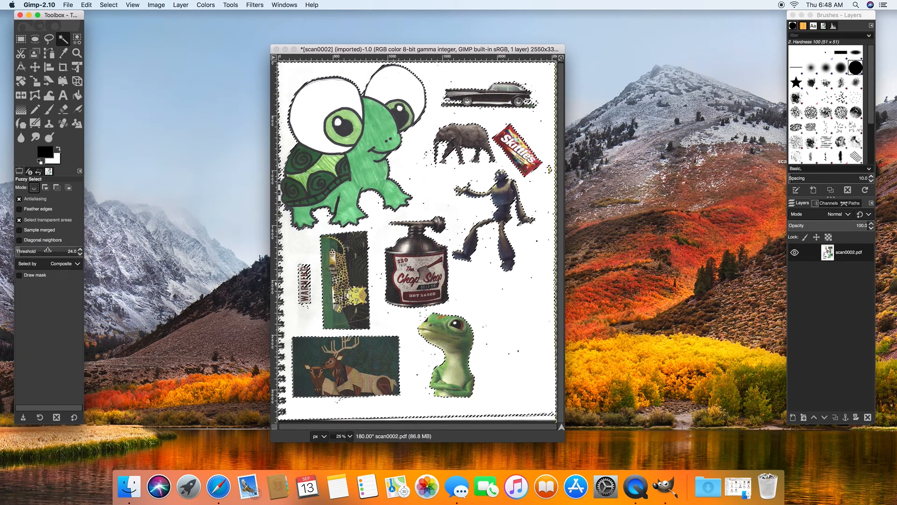
drag(35, 251, 57, 251)
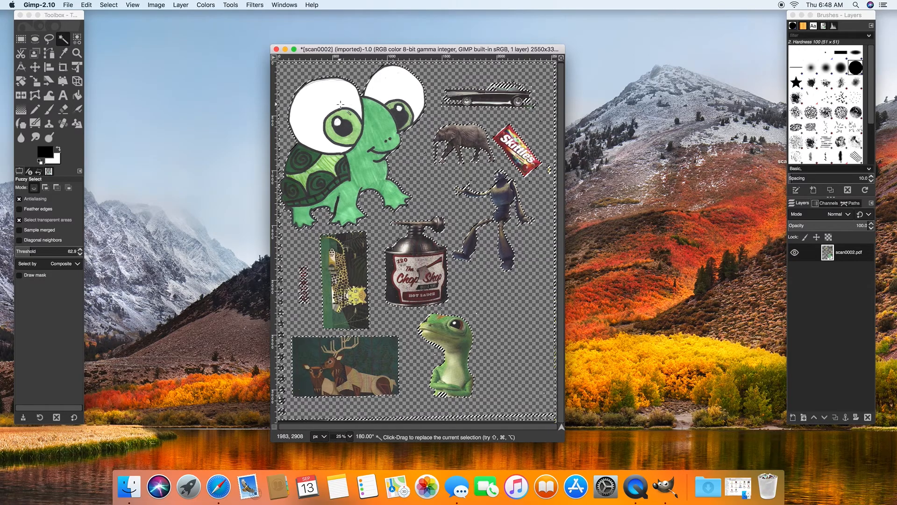
Step: Clear leftover background and drop the selection, leaving only the cut-outs on transparency
click(108, 4)
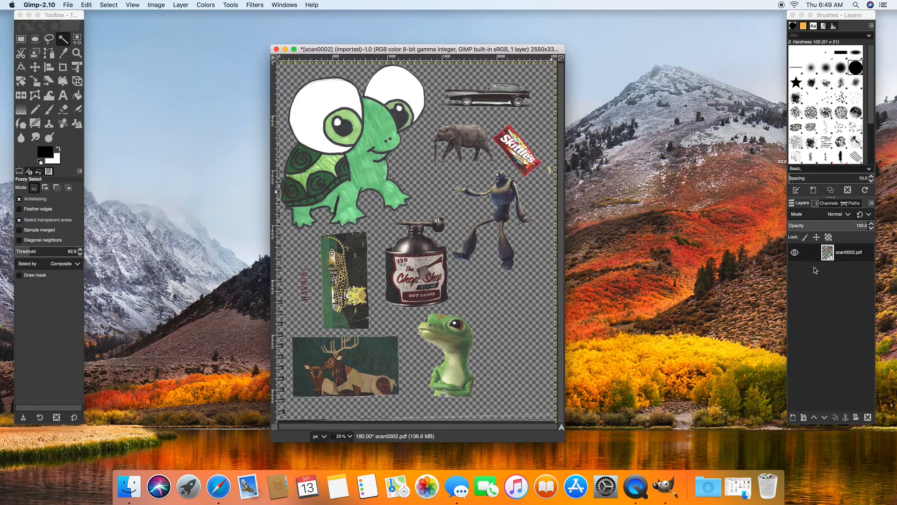
mouse_move(207, 133)
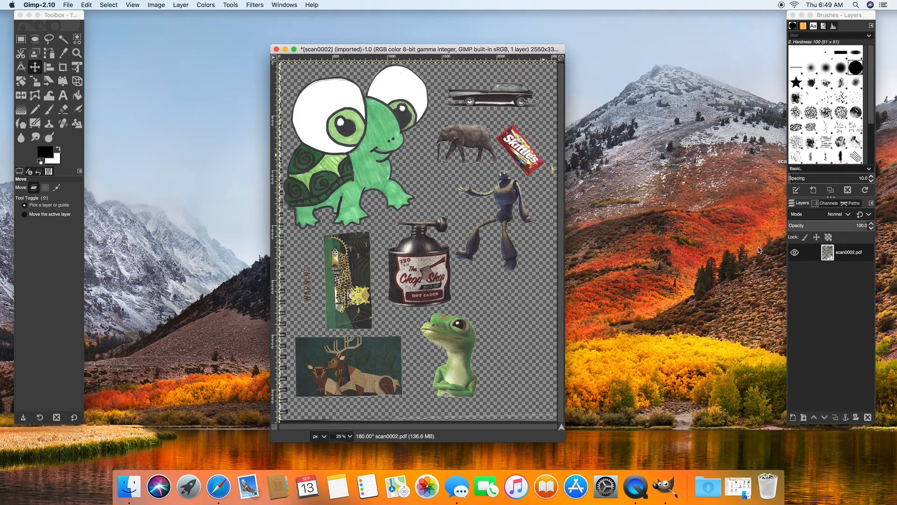
mouse_move(424, 366)
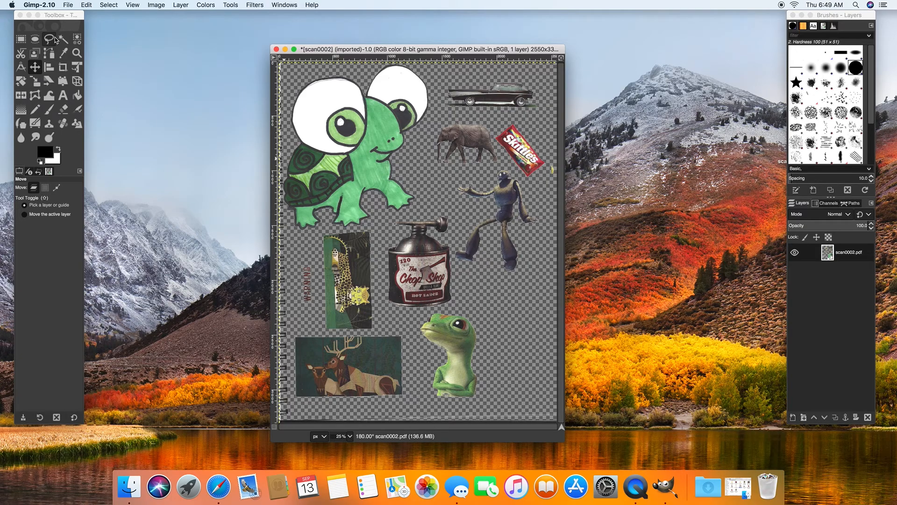
mouse_move(49, 39)
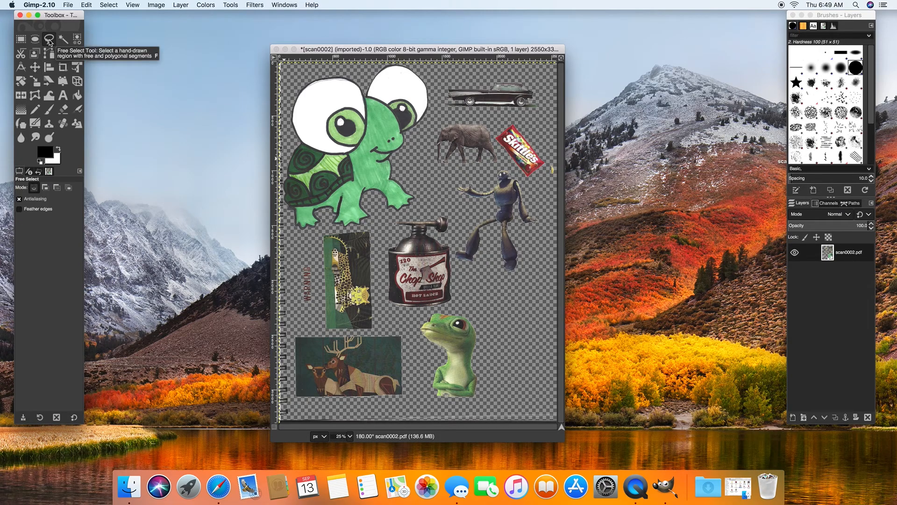
mouse_move(472, 389)
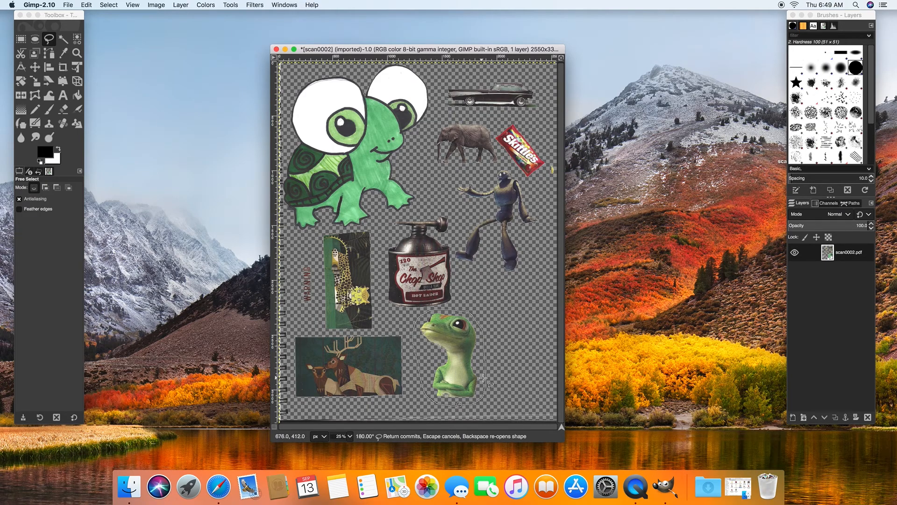
mouse_move(486, 382)
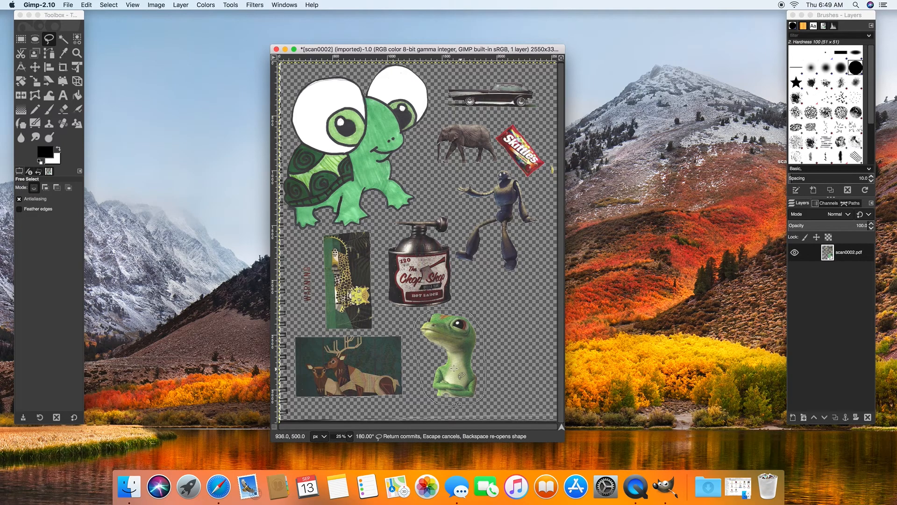
mouse_move(453, 369)
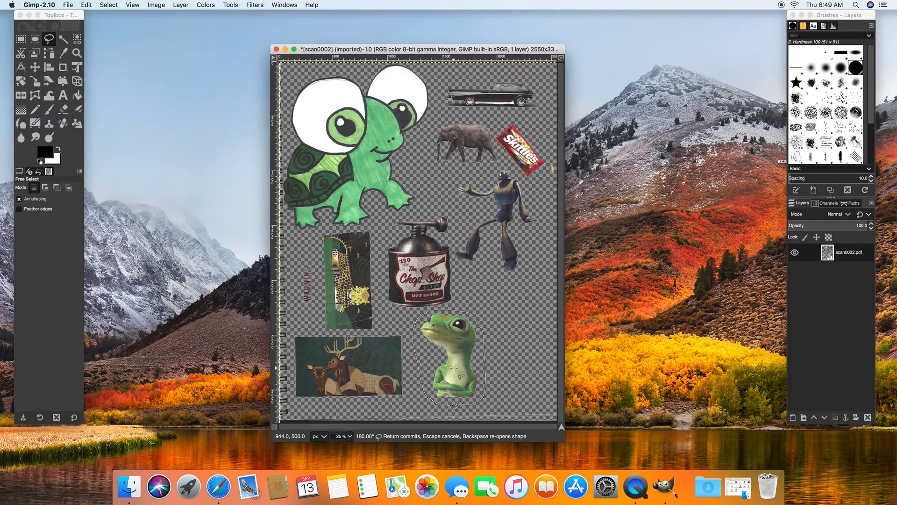
Step: Close the freehand selection outline traced around the gecko
key(Return)
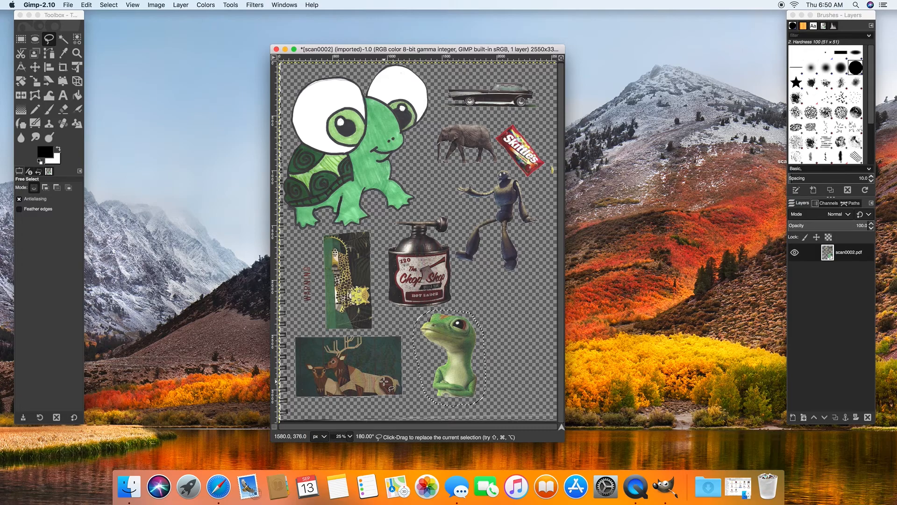
Step: Cut the gecko from the scan and add a white-filled layer named Gecko with a green tag
click(57, 187)
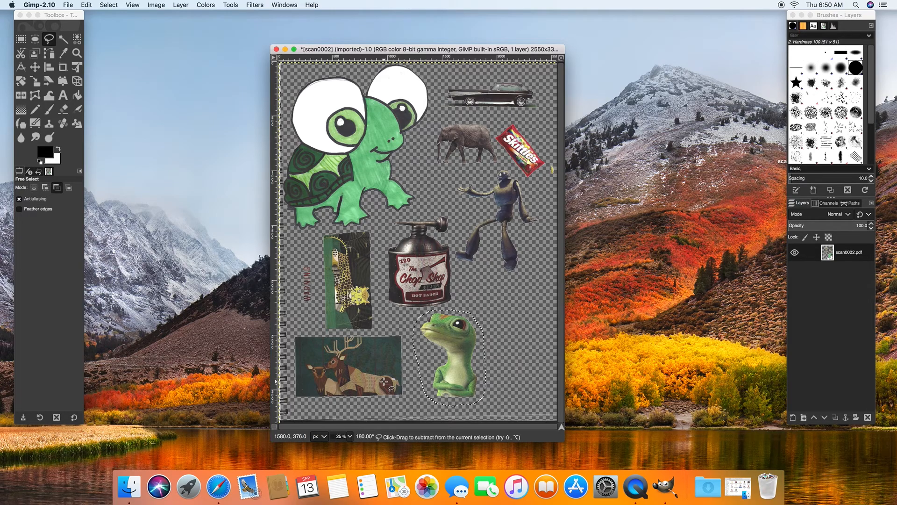
key(cmd+x)
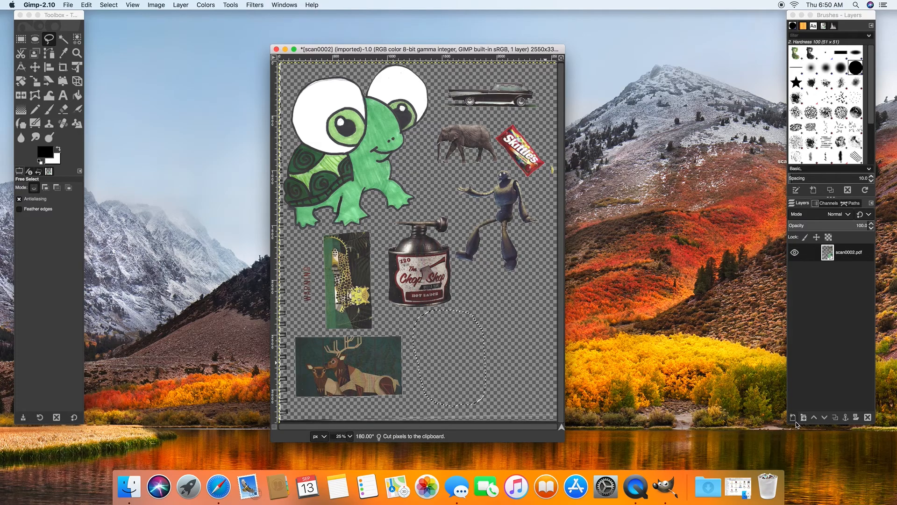
mouse_move(794, 417)
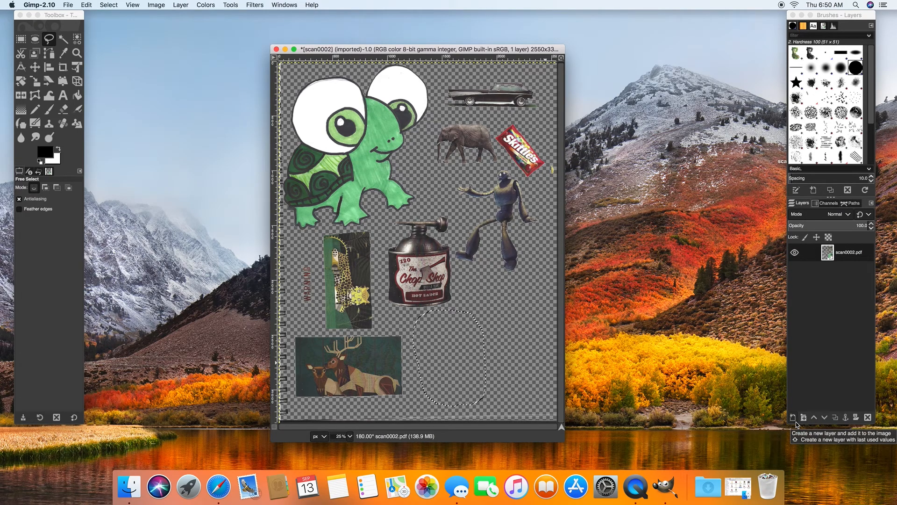
click(793, 417)
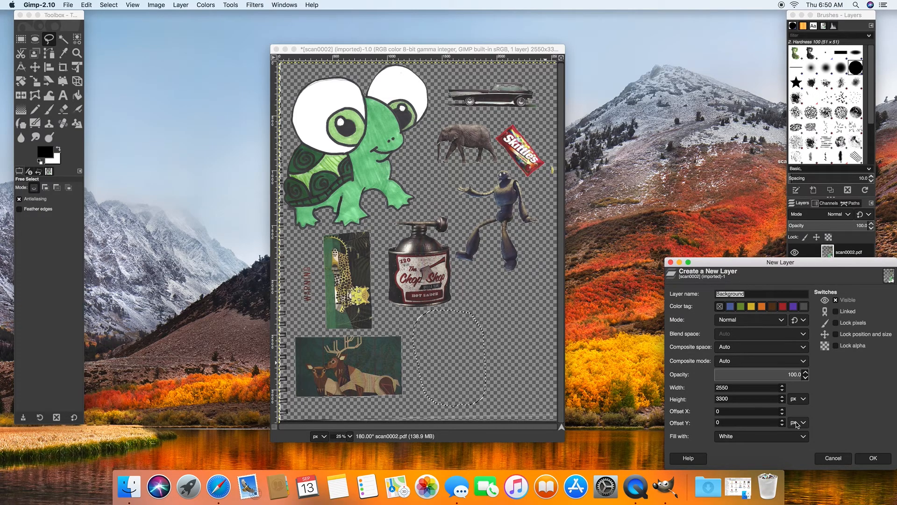
text(Gecko)
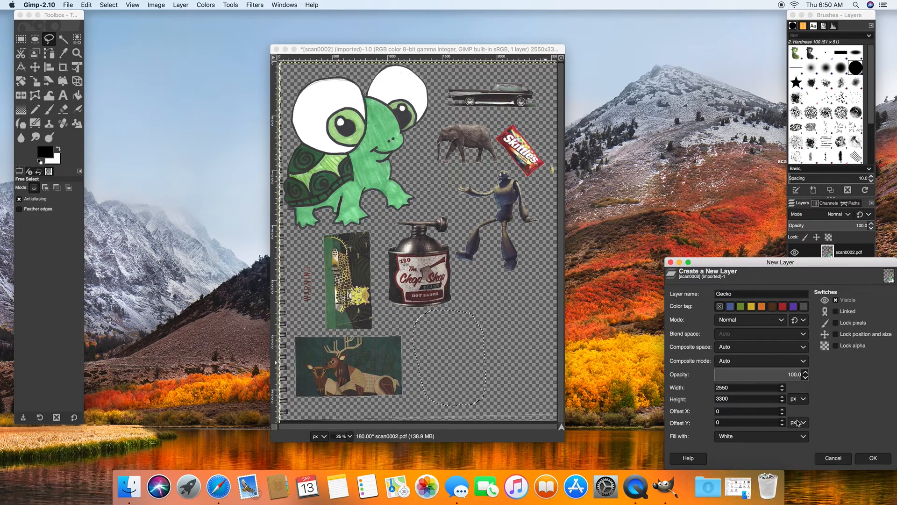
click(760, 293)
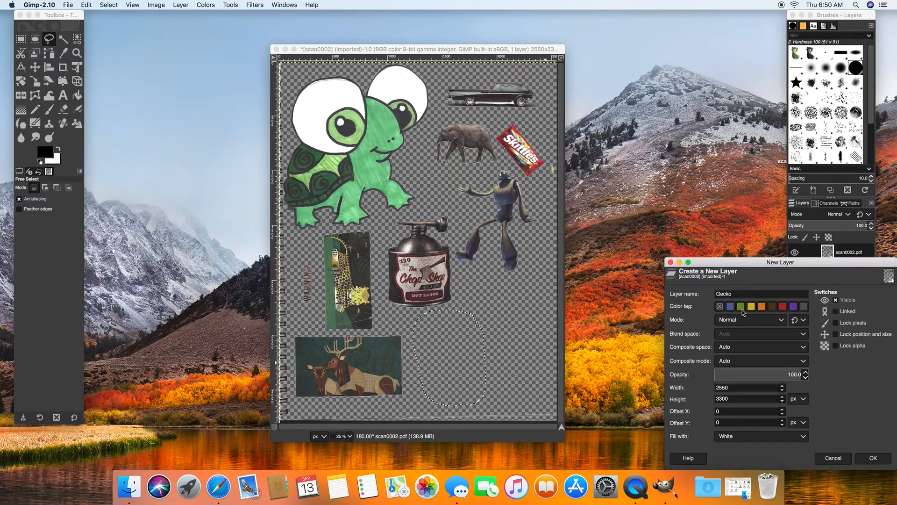
click(872, 458)
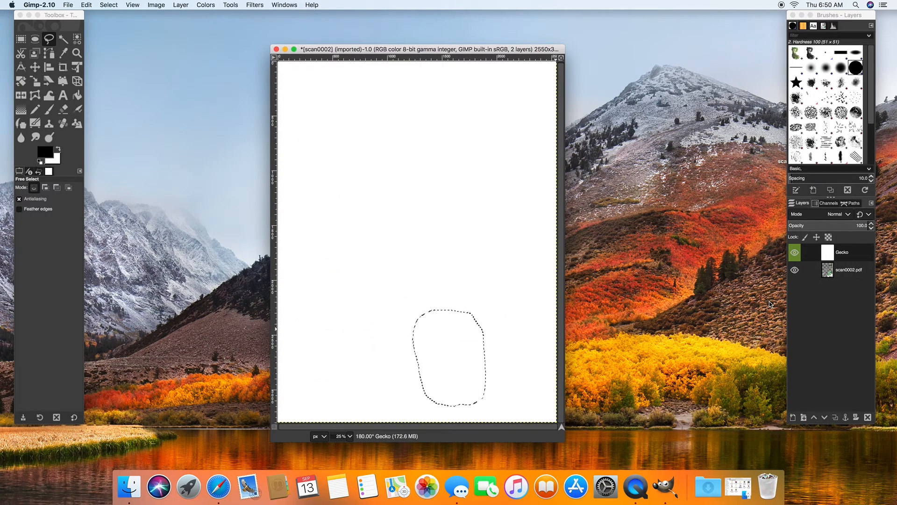
mouse_move(174, 193)
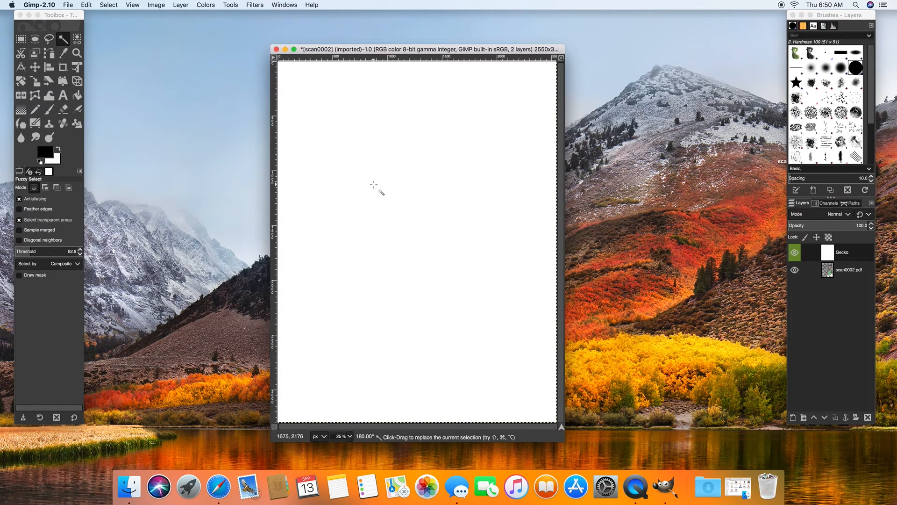
mouse_move(338, 190)
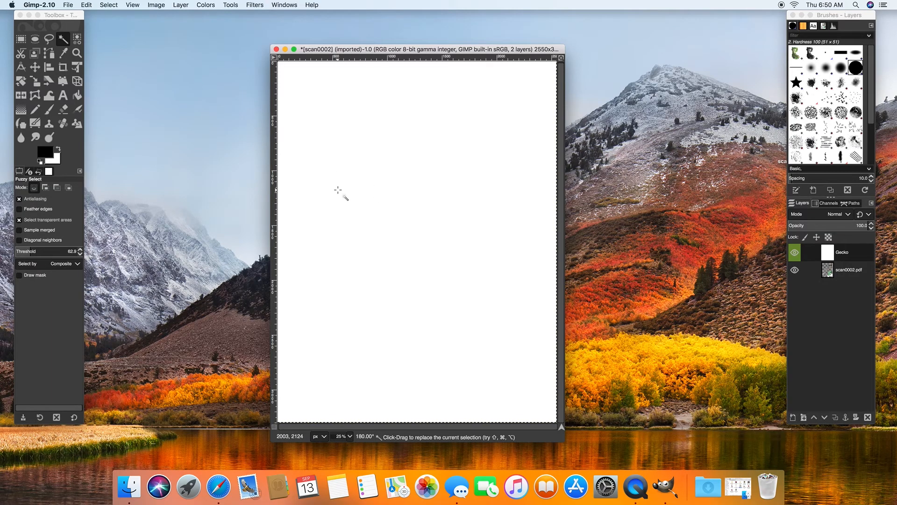
mouse_move(337, 190)
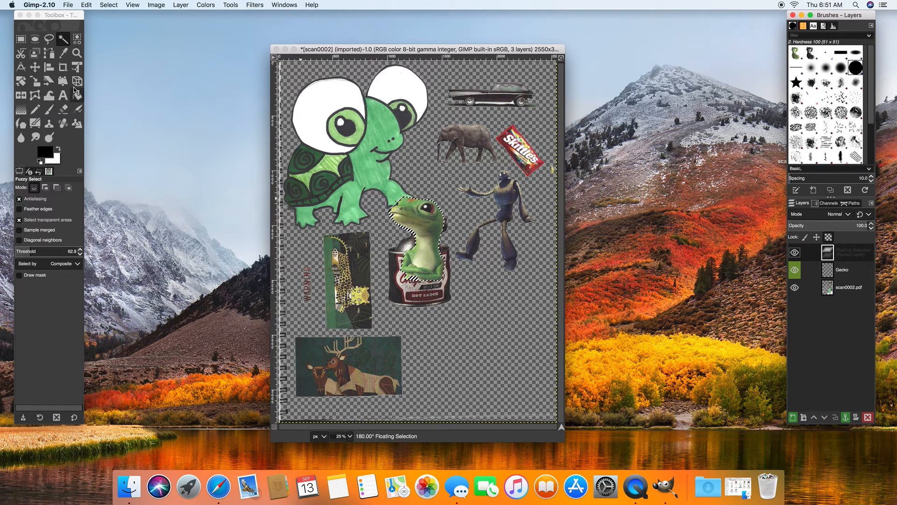
Step: Paste the gecko, place it at the bottom right, anchor it to the Gecko layer, and begin outlining the oil can
click(35, 67)
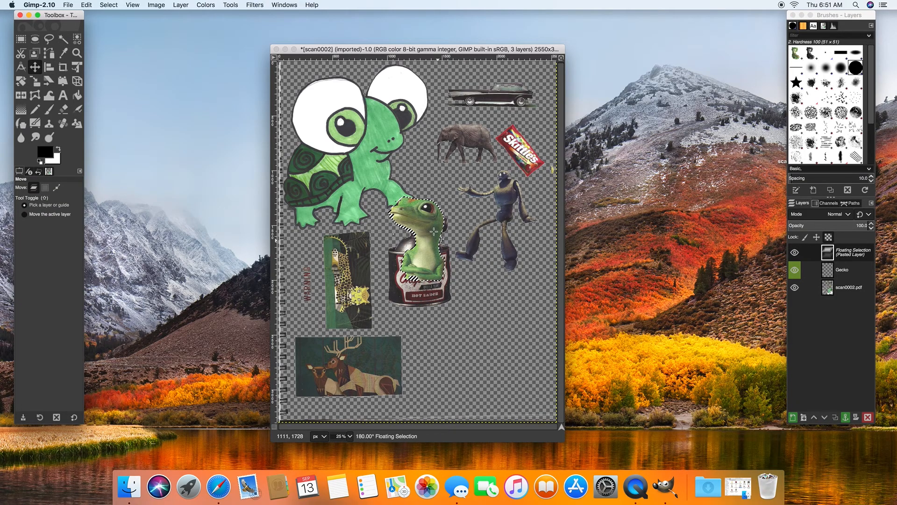
drag(435, 232, 472, 337)
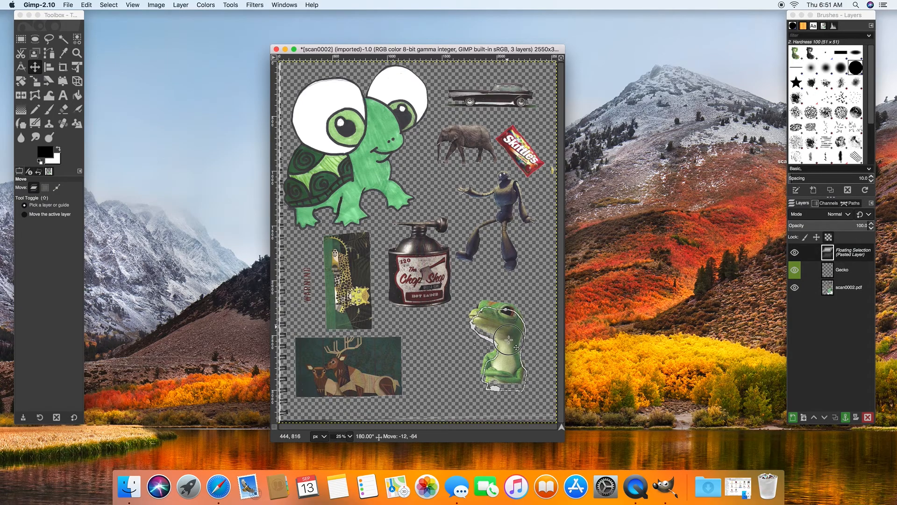
drag(510, 349, 521, 349)
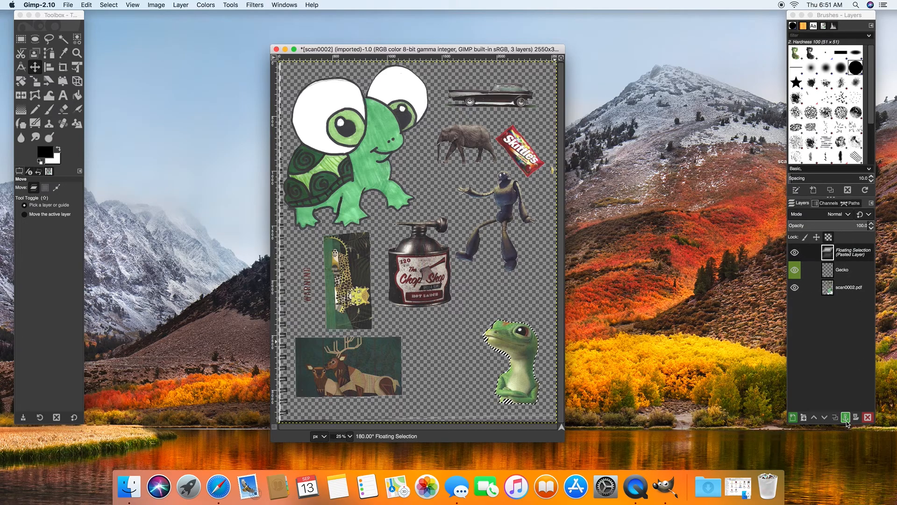
mouse_move(847, 417)
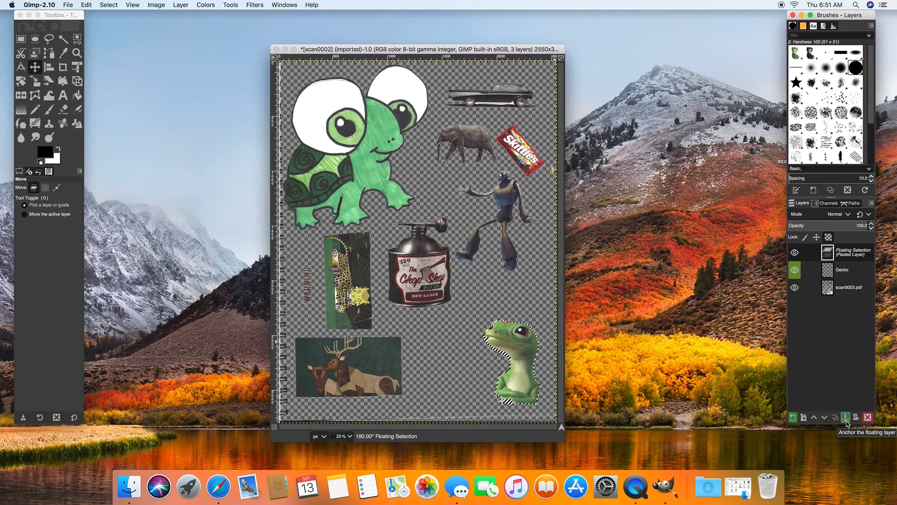
click(848, 417)
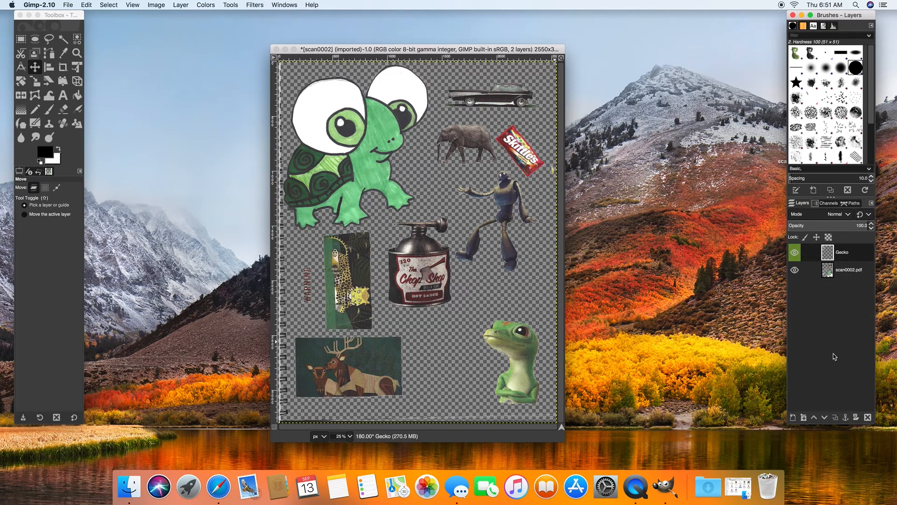
mouse_move(234, 269)
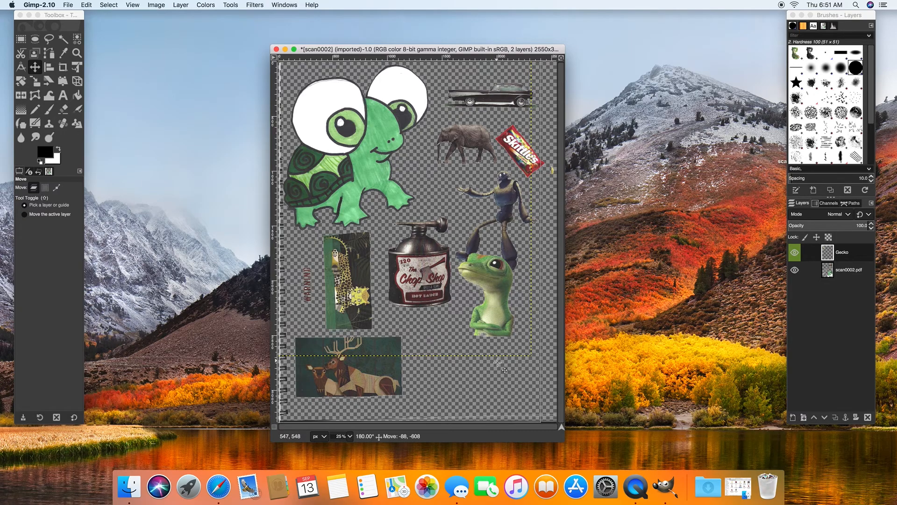
drag(485, 269, 498, 360)
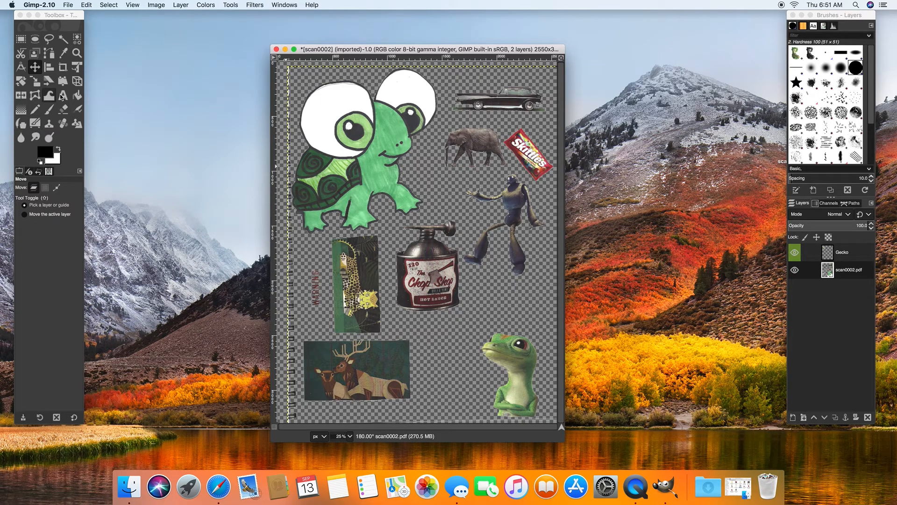
click(48, 38)
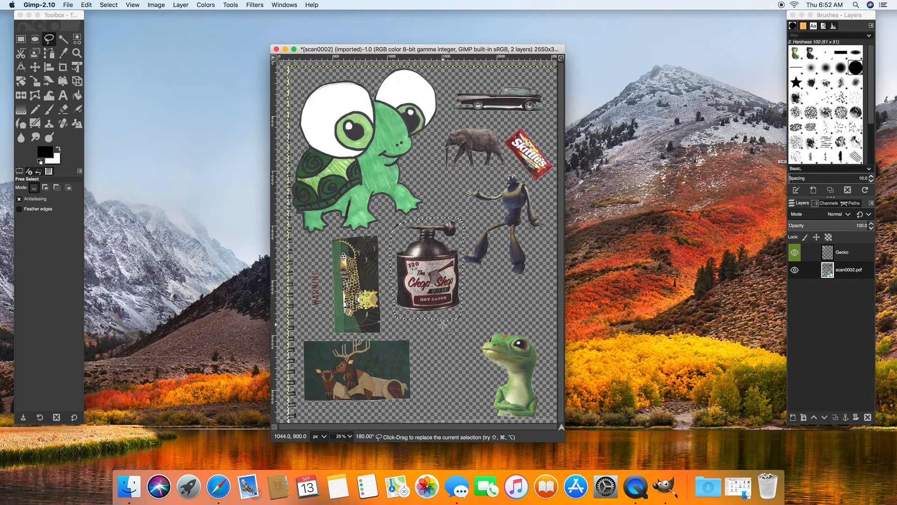
Step: Cut the oil can onto a new transparency-filled layer named 'oil can' and anchor it
key(cmd+x)
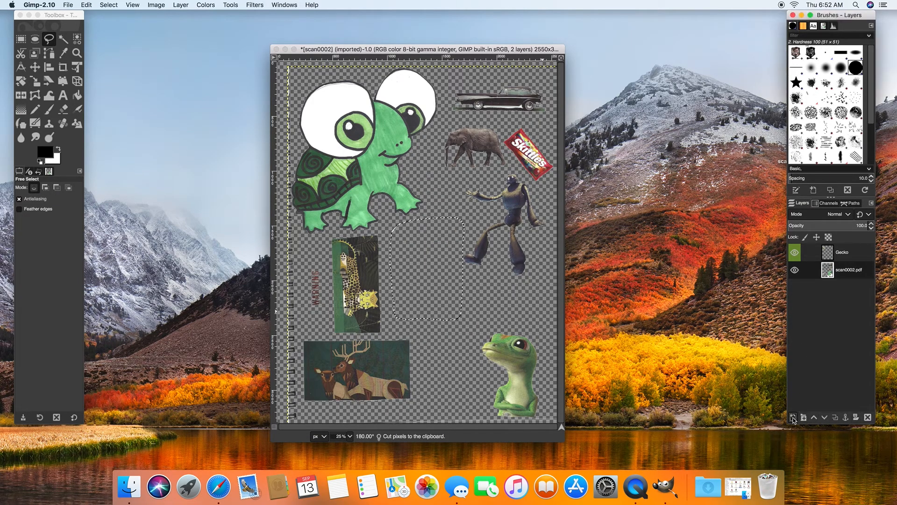
click(795, 417)
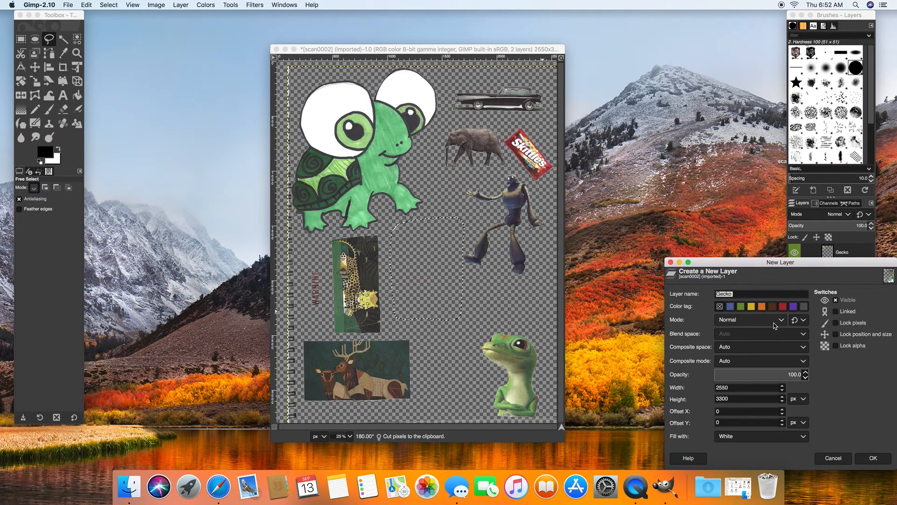
text(oil can)
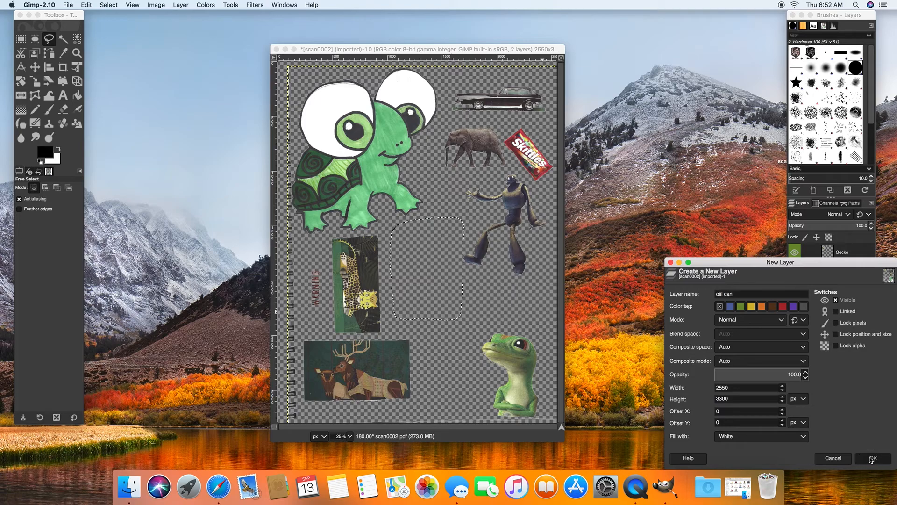
click(870, 458)
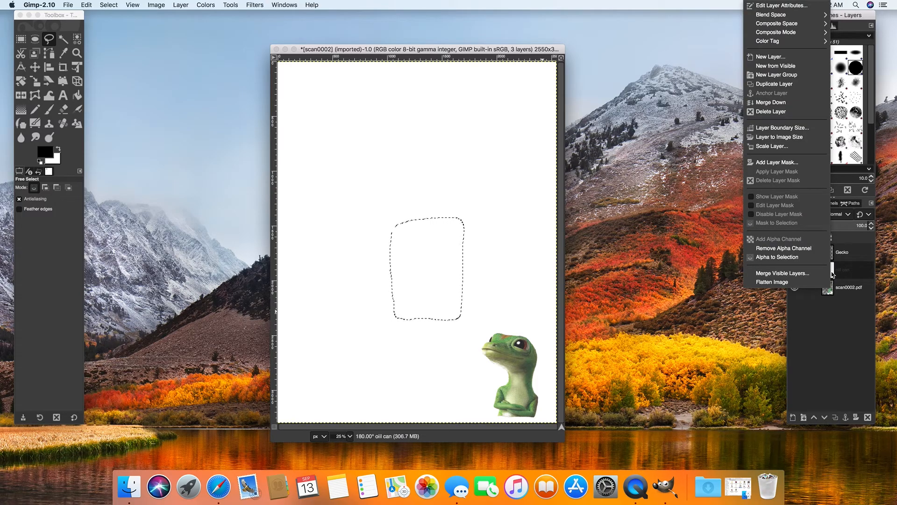
mouse_move(810, 191)
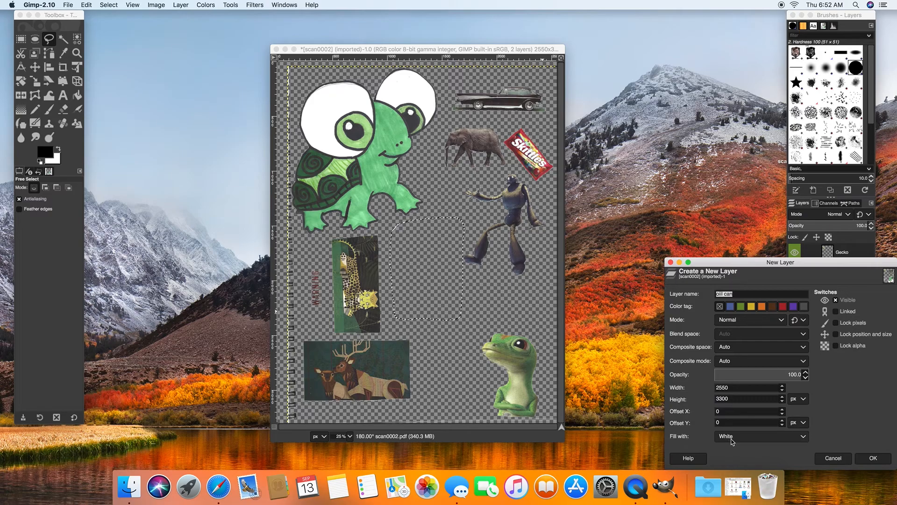
click(760, 435)
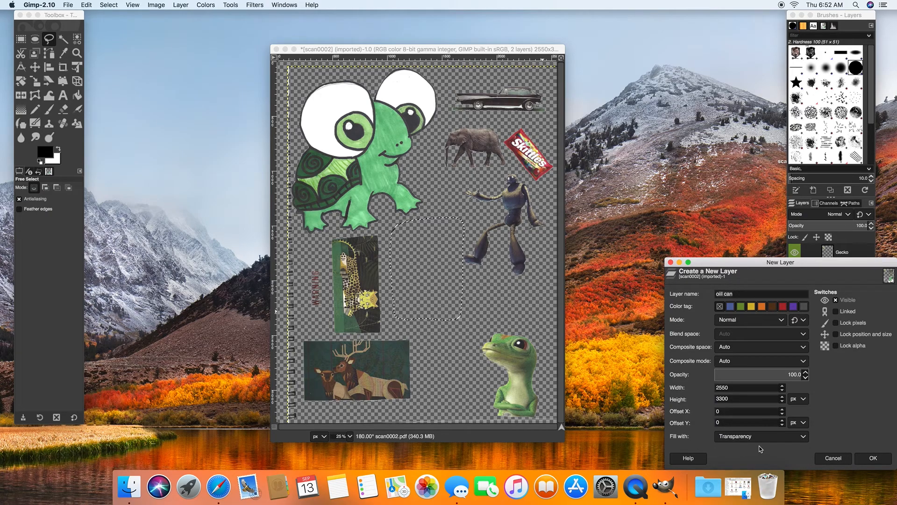
click(870, 457)
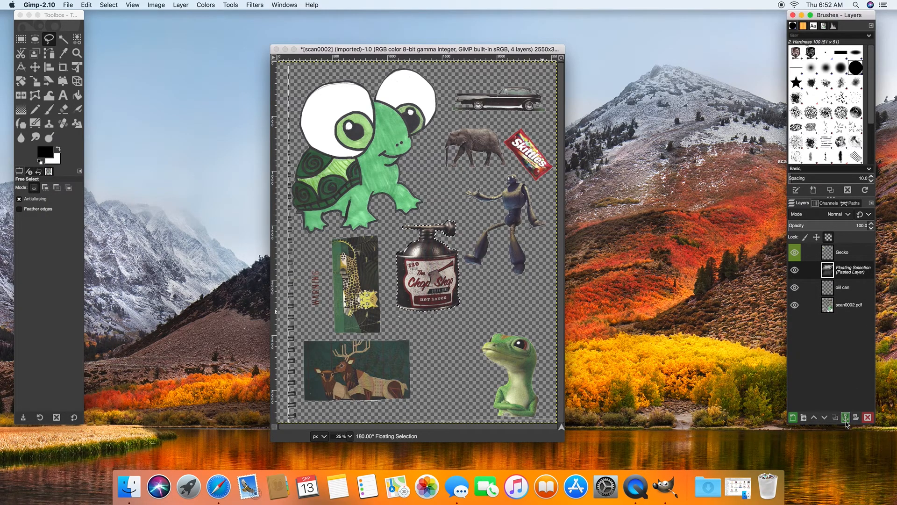
click(845, 416)
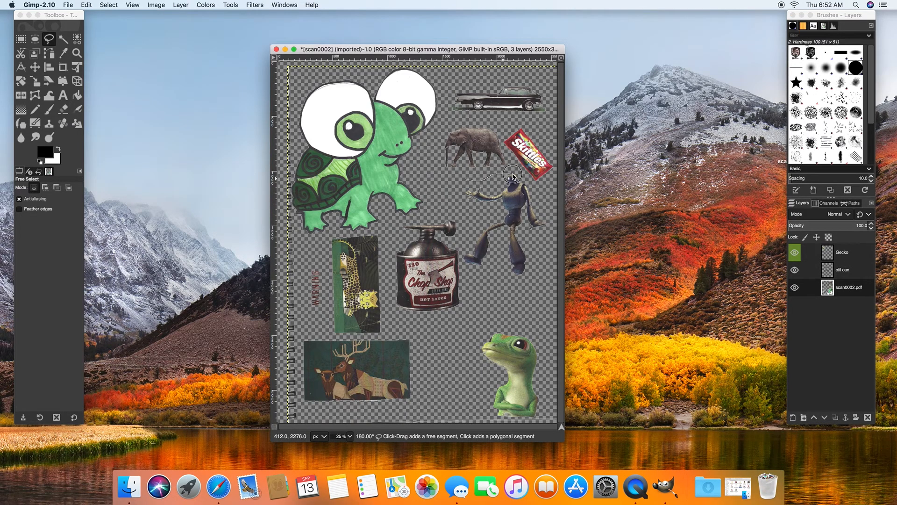
mouse_move(541, 243)
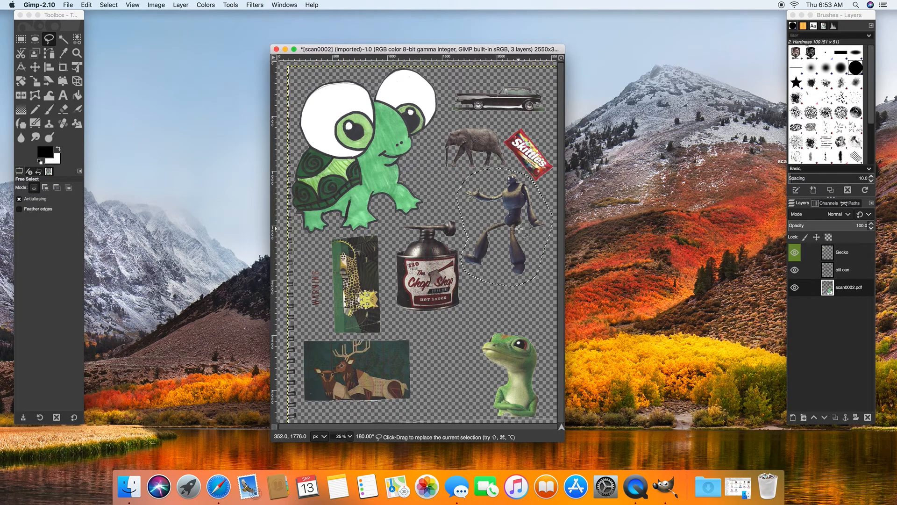
Step: Cut the robot onto a new layer named 'iron giant', anchor it, and hide the scan0002 layer
key(cmd+x)
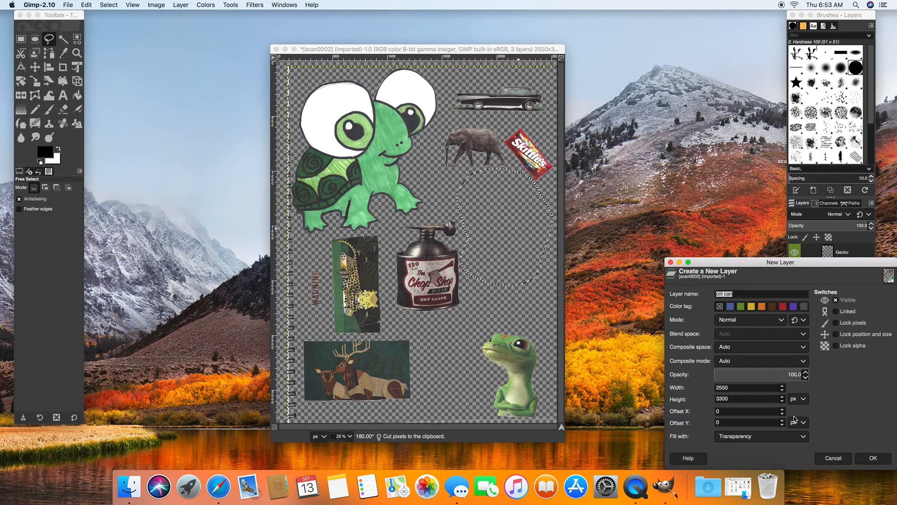
text(iron giant)
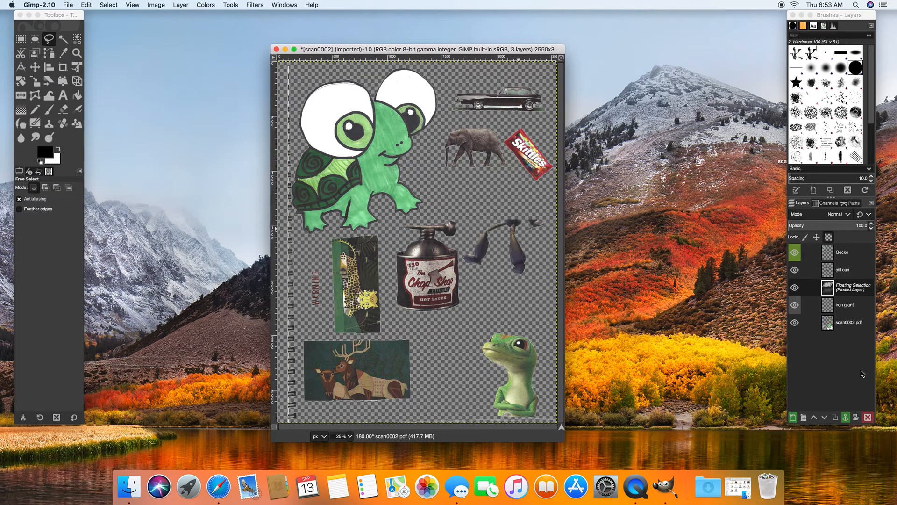
click(845, 417)
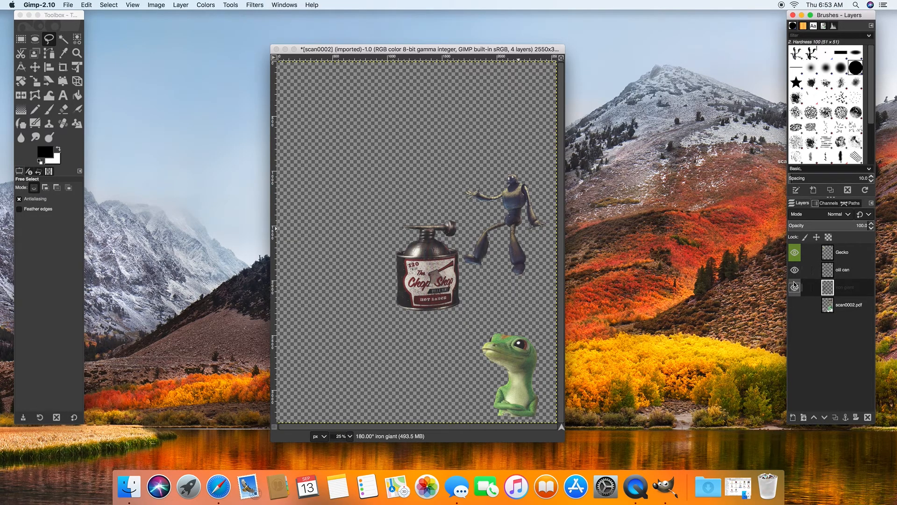
Step: Move the iron giant layer next to the oil can near the page centre
click(794, 287)
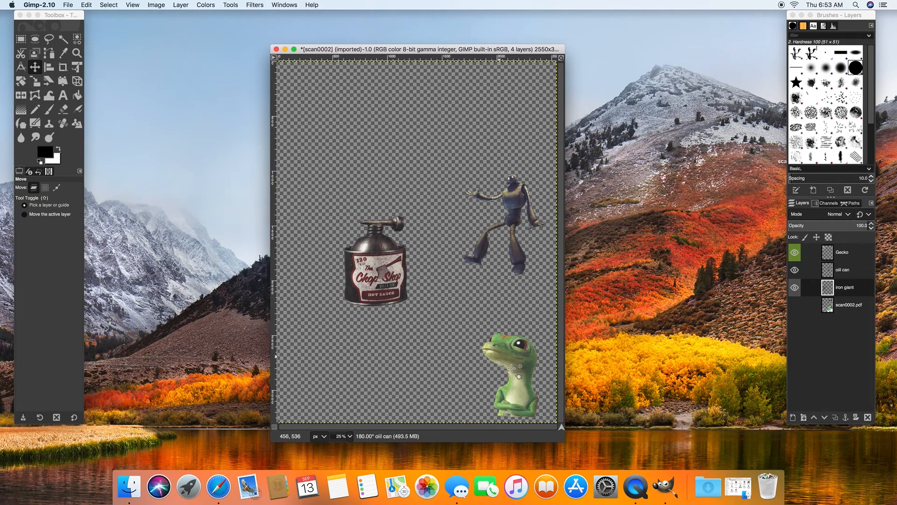
drag(511, 369, 470, 317)
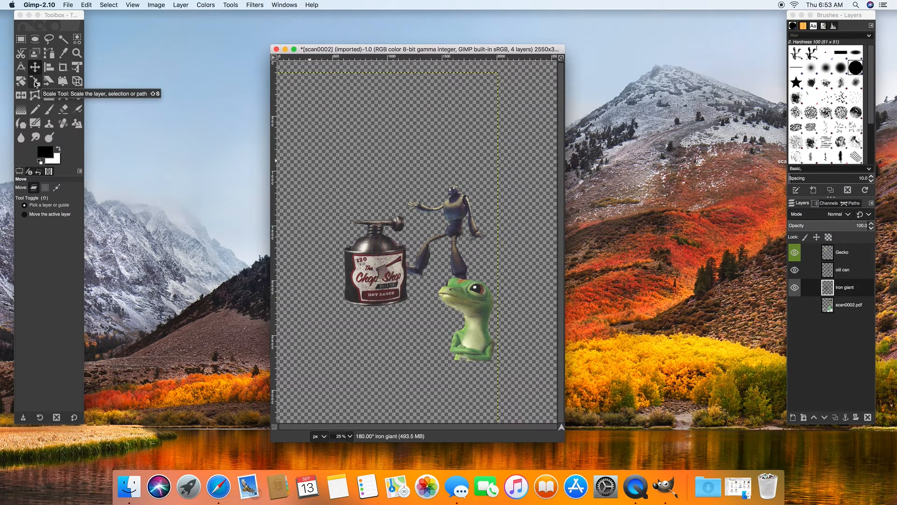
click(35, 80)
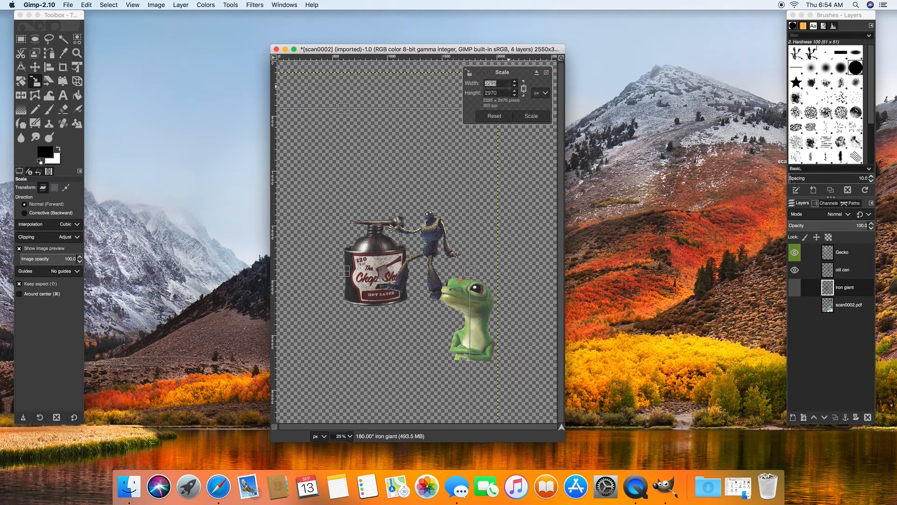
Step: Scale the iron giant layer to a width of 4400 pixels (about 4400×5694, proportions linked)
text(4)
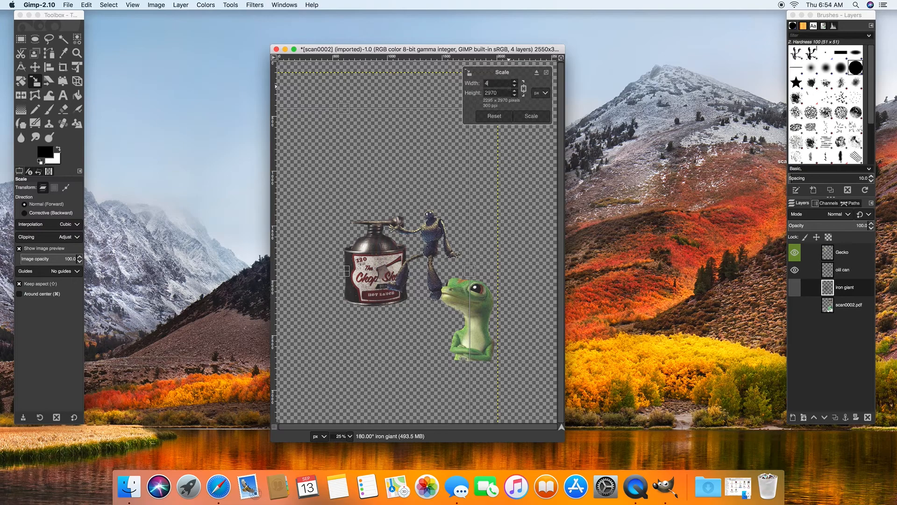
text(4400)
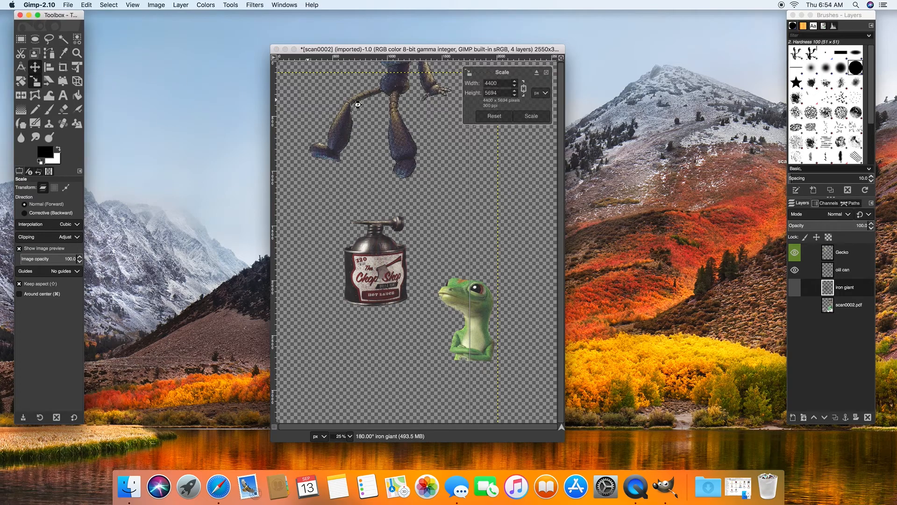
mouse_move(405, 124)
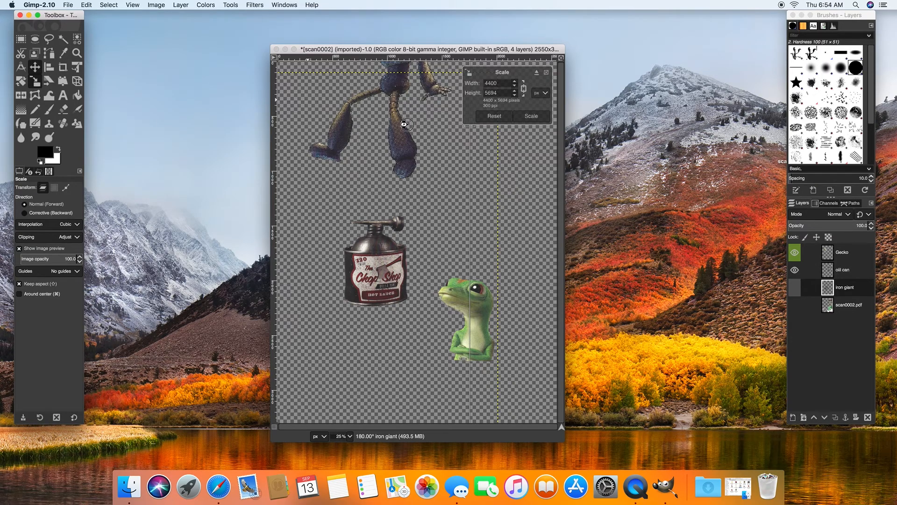
mouse_move(488, 121)
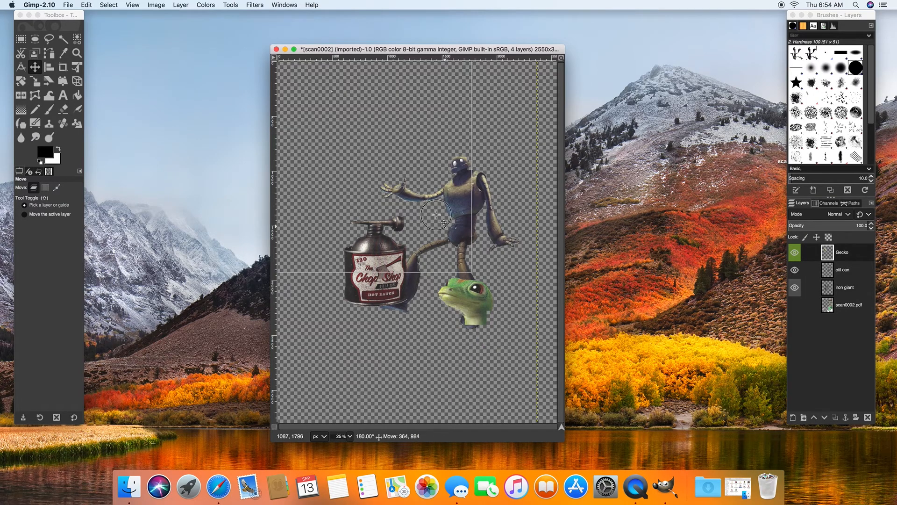
Step: Move the gecko onto the robot's chest and place the oil can under the robot's foot
drag(469, 300, 400, 140)
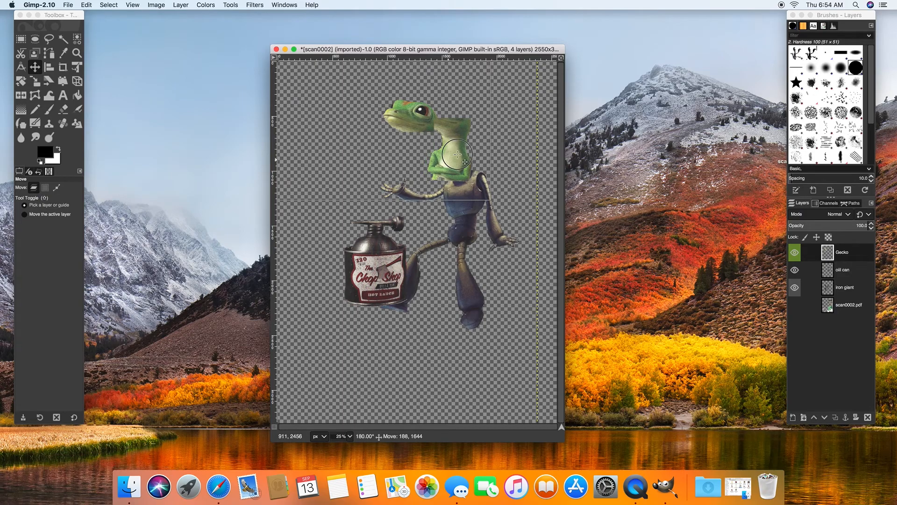
drag(458, 166, 466, 157)
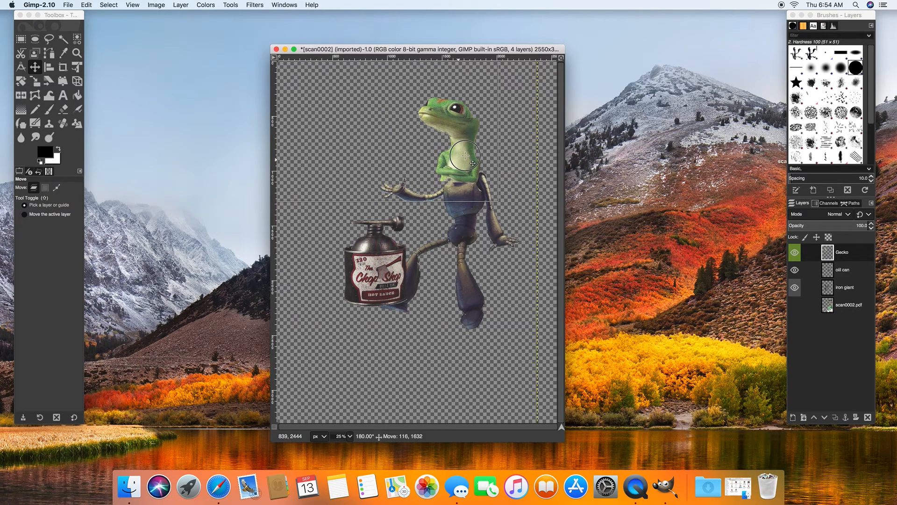
drag(464, 163, 448, 156)
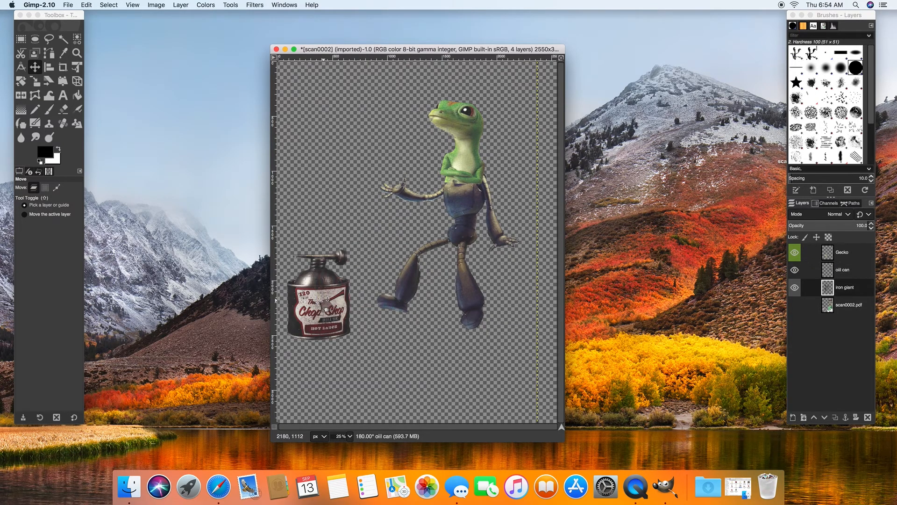
drag(317, 300, 389, 300)
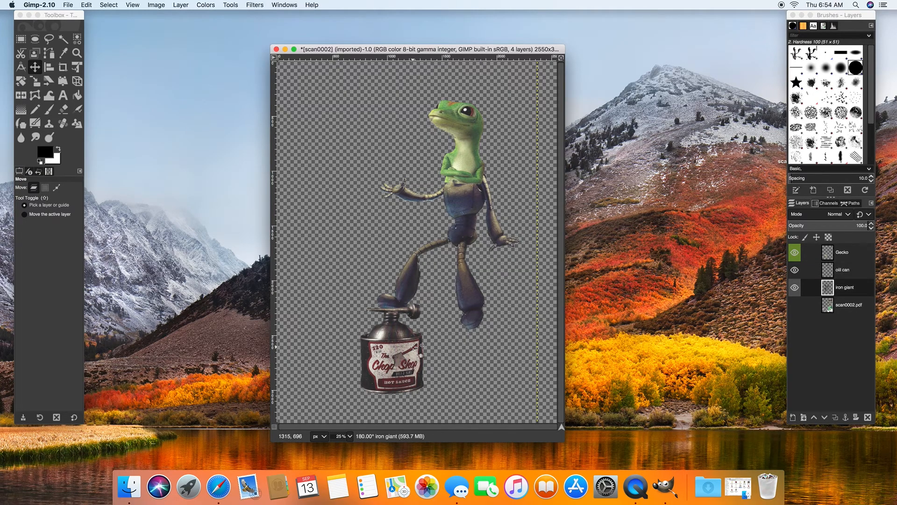
mouse_move(469, 258)
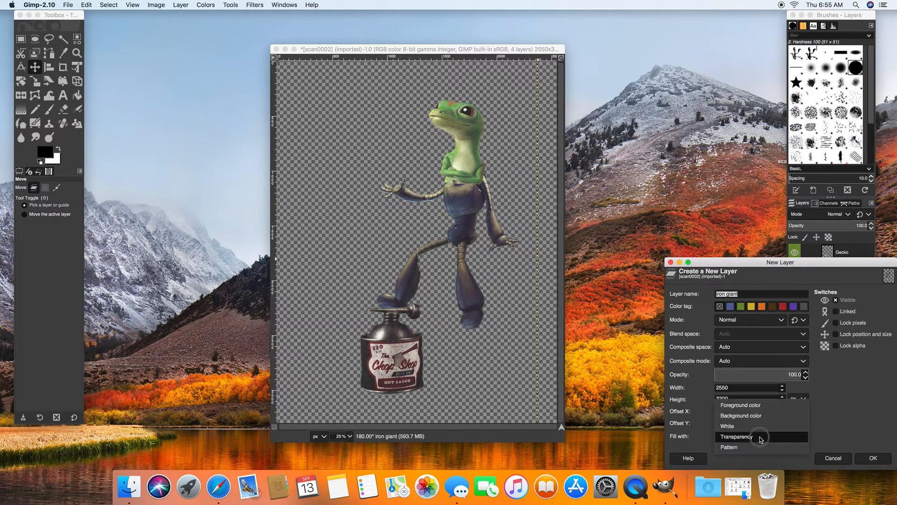
Step: Create a new layer filled with White and lower it beneath the iron giant layer
click(727, 426)
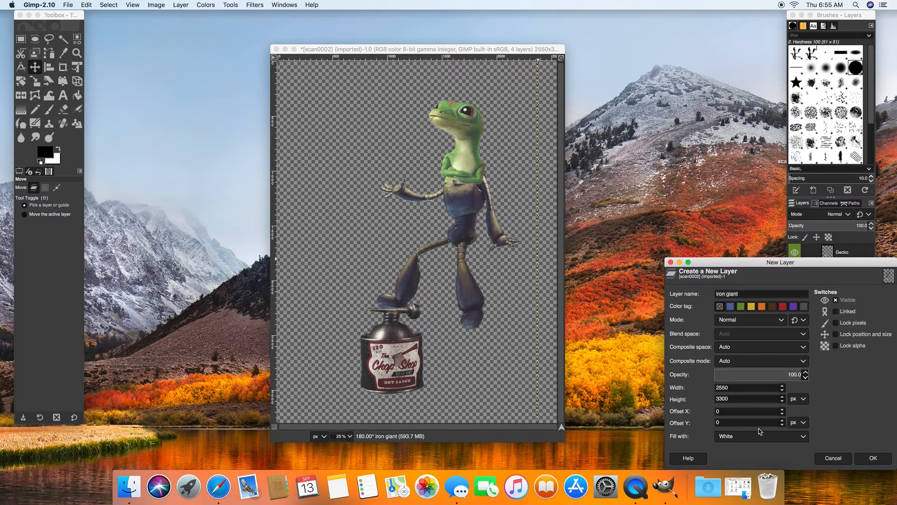
click(872, 458)
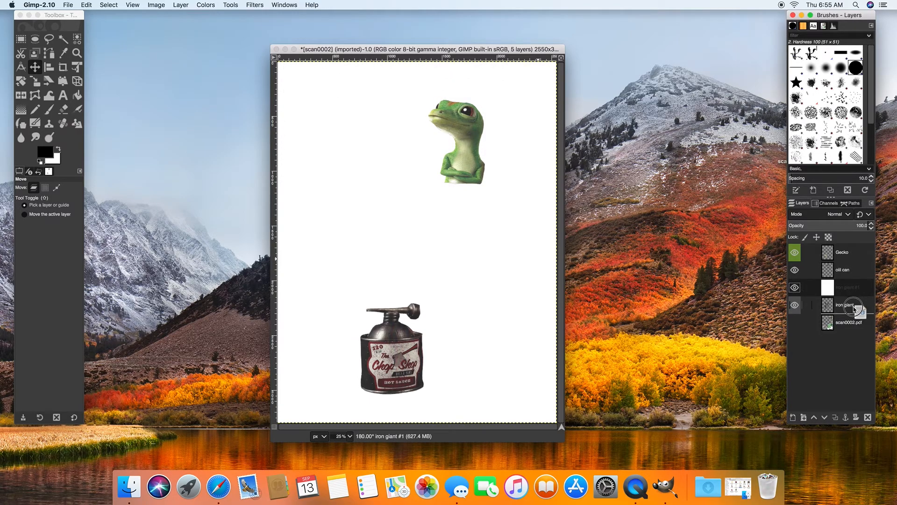
click(795, 305)
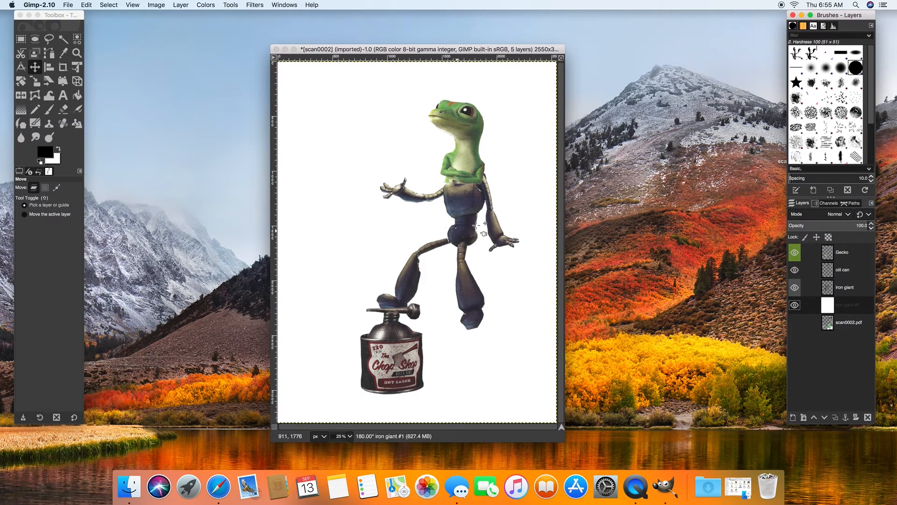
mouse_move(481, 225)
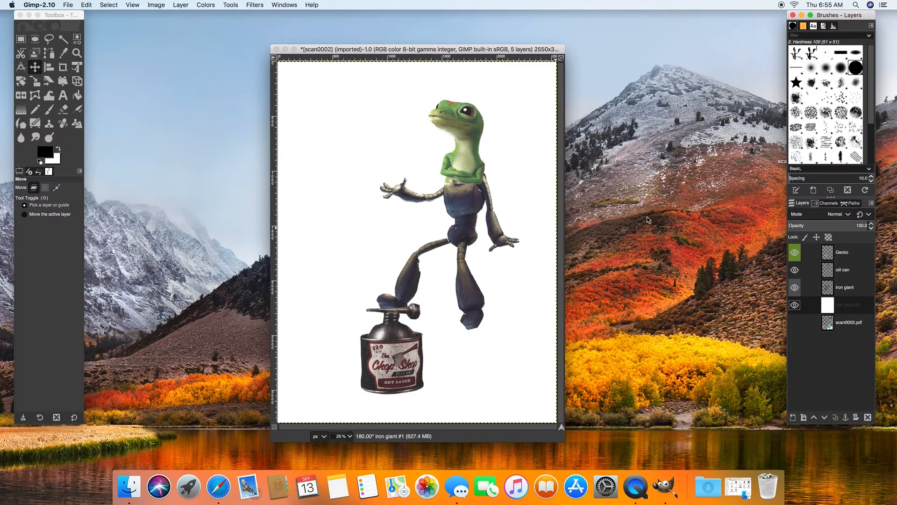
mouse_move(237, 102)
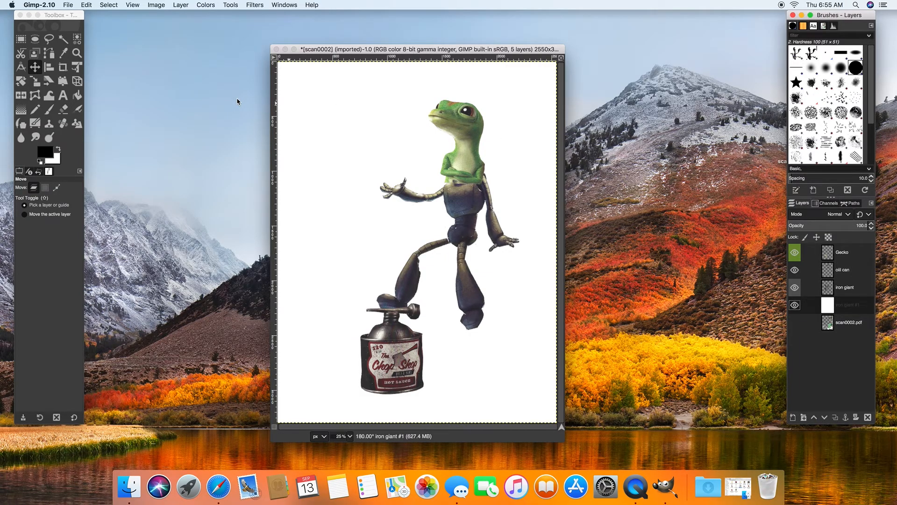
mouse_move(20, 81)
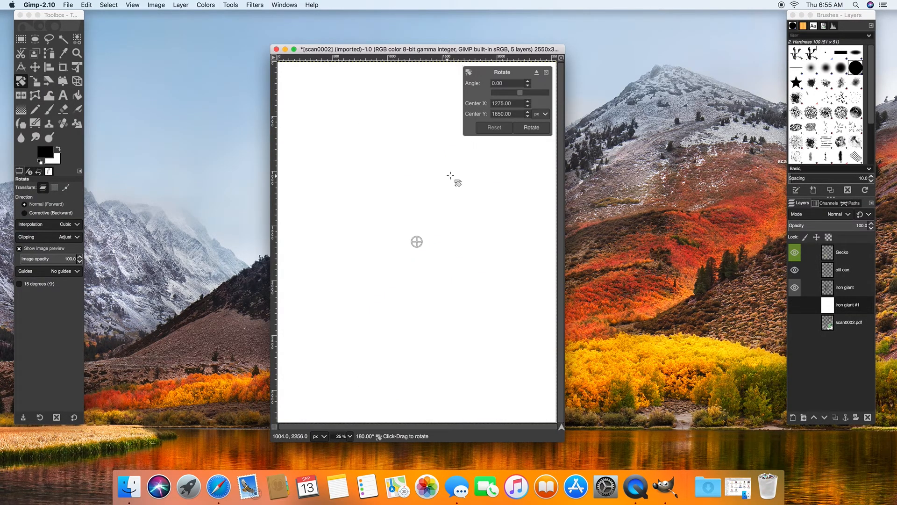
Step: Reset the accidental background tilt, then rotate the Gecko layer about 66 degrees onto its side
drag(451, 180, 392, 179)
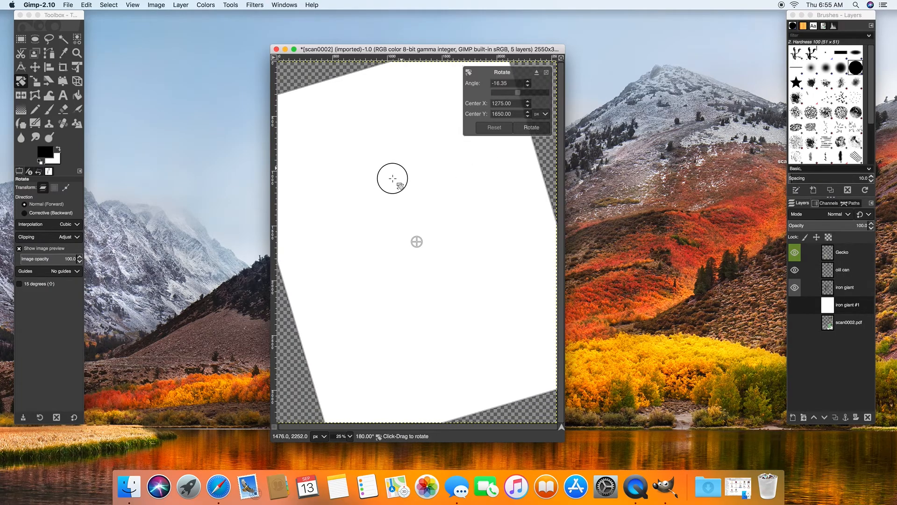
drag(391, 178, 474, 205)
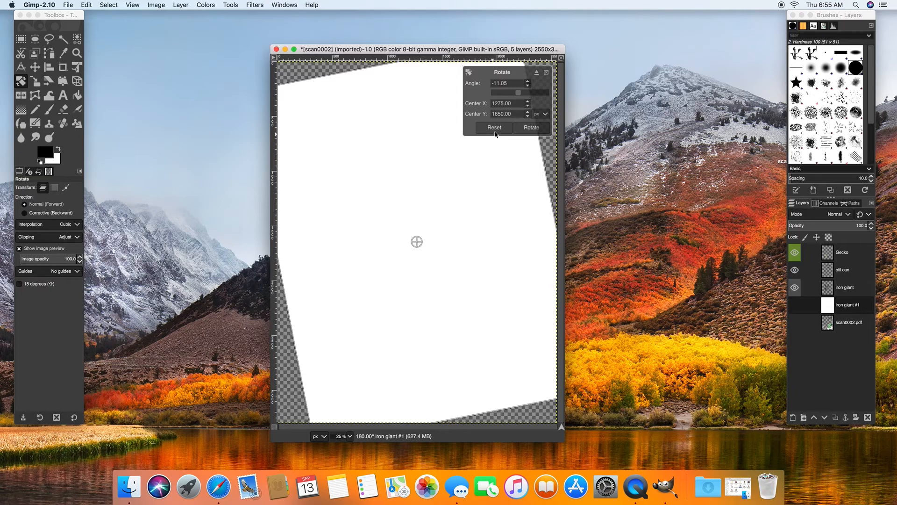
click(494, 128)
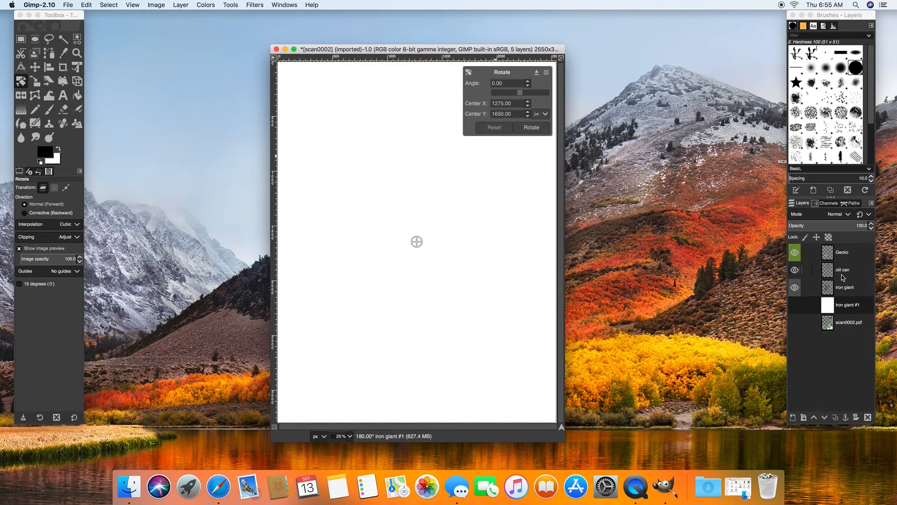
mouse_move(824, 266)
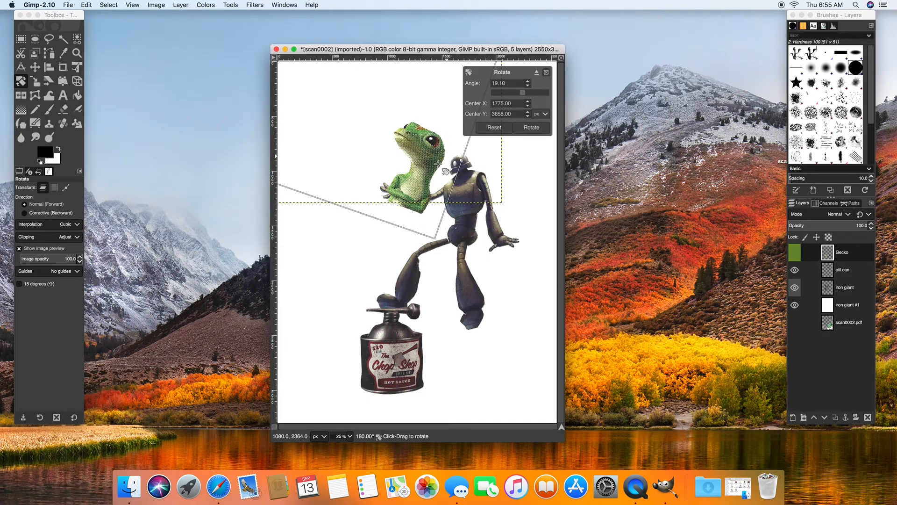
drag(418, 167, 297, 172)
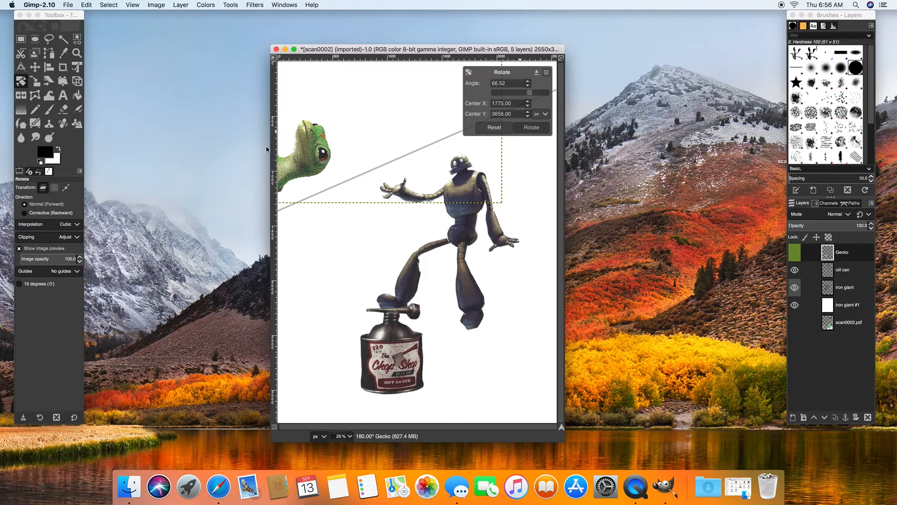
mouse_move(57, 74)
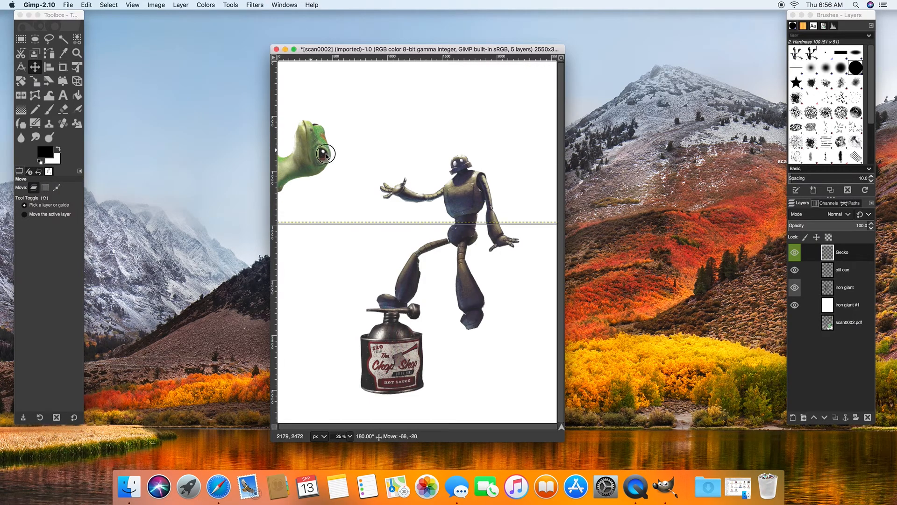
Step: Move the gecko beside the robot's head and lower its layer below the iron giant
drag(326, 154, 501, 193)
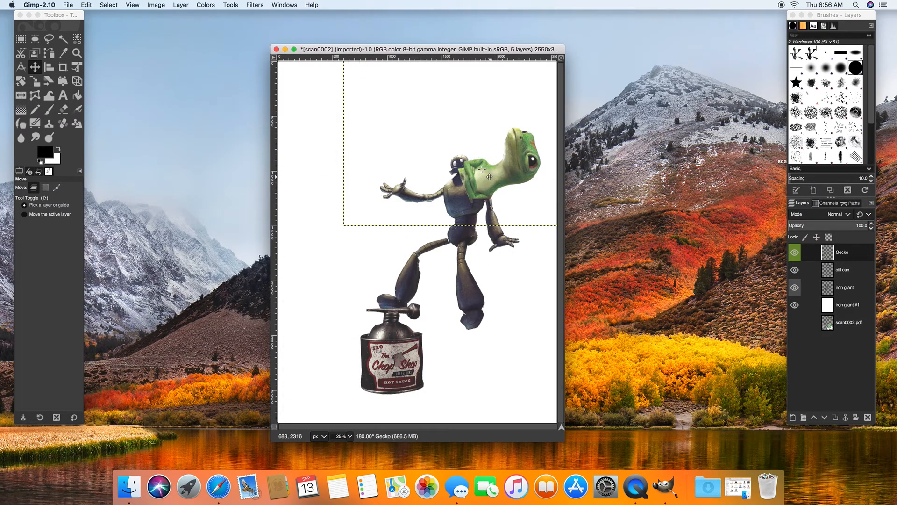
drag(489, 169, 479, 169)
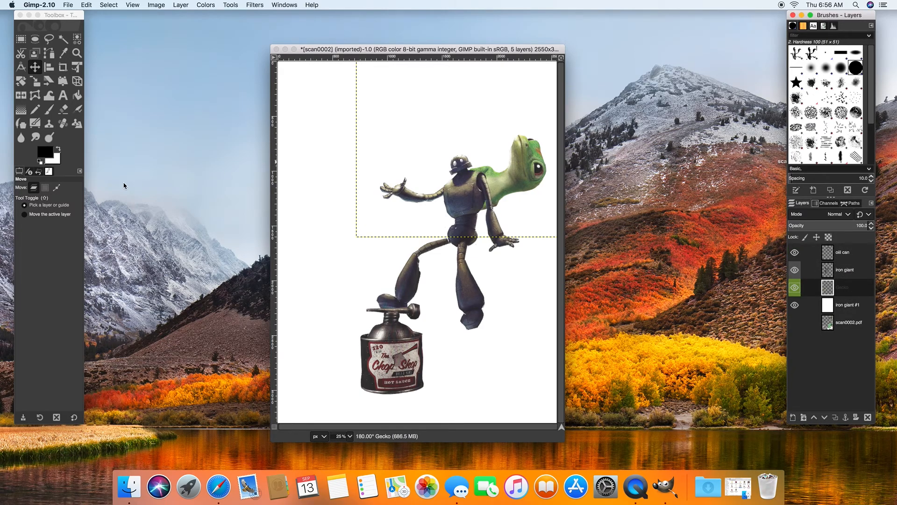
mouse_move(276, 180)
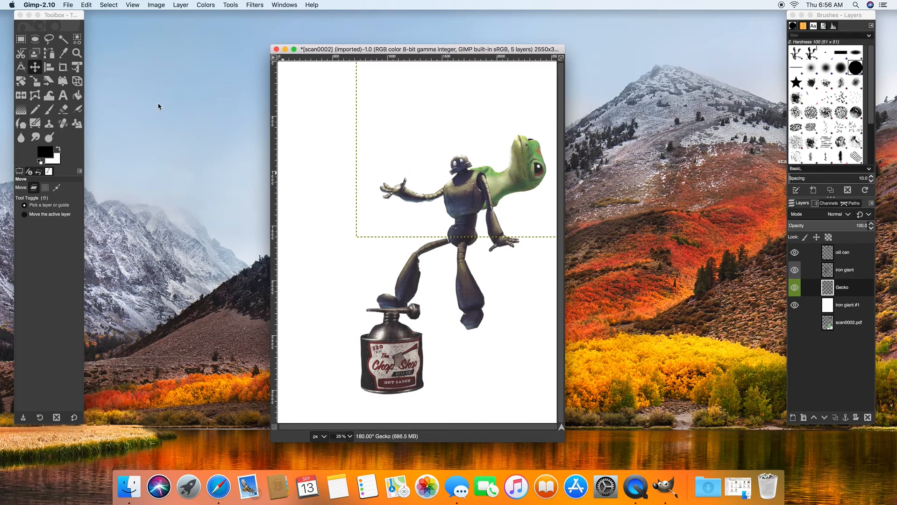
mouse_move(532, 272)
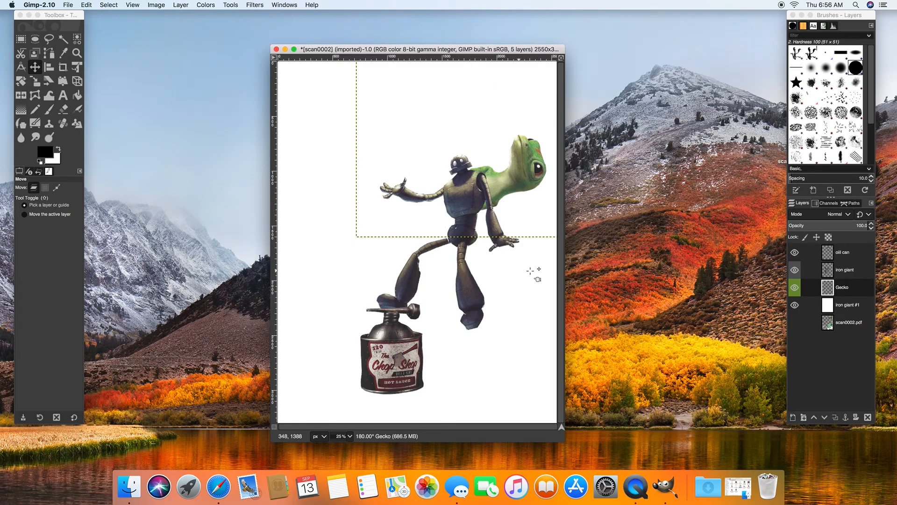
mouse_move(401, 286)
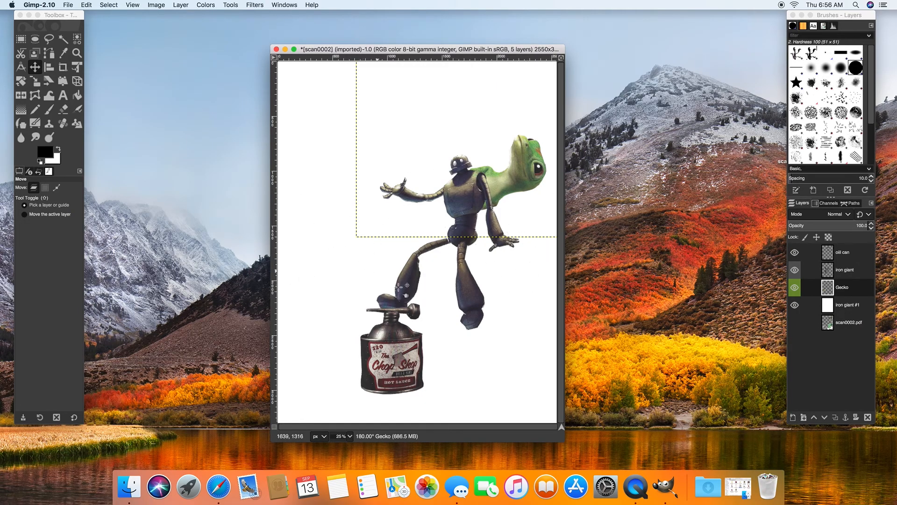
mouse_move(162, 187)
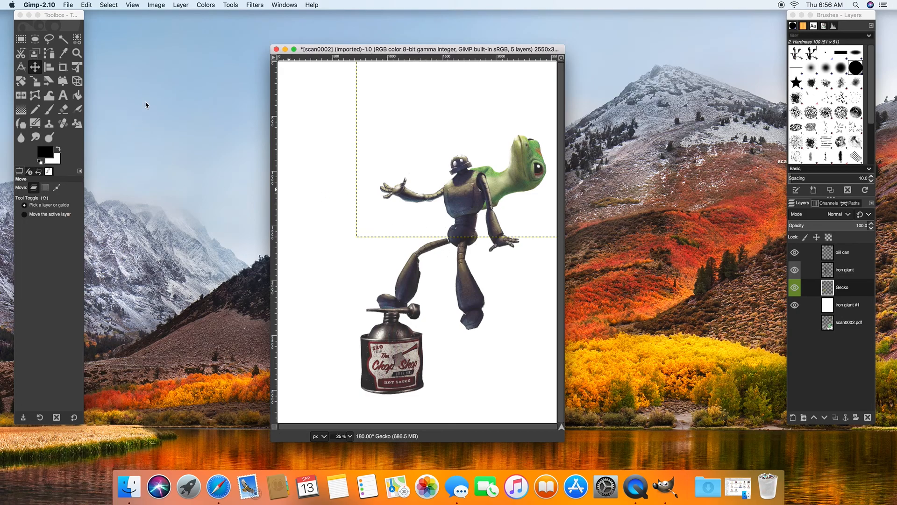
mouse_move(151, 82)
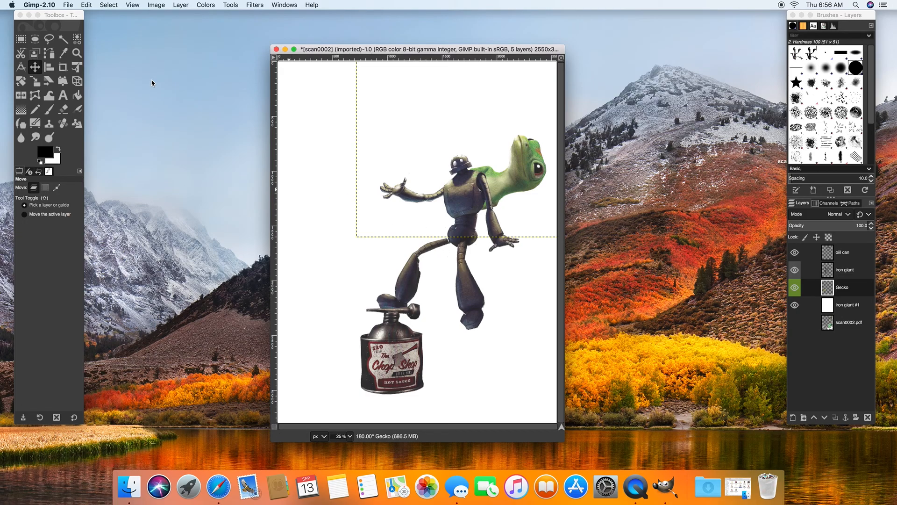
mouse_move(401, 67)
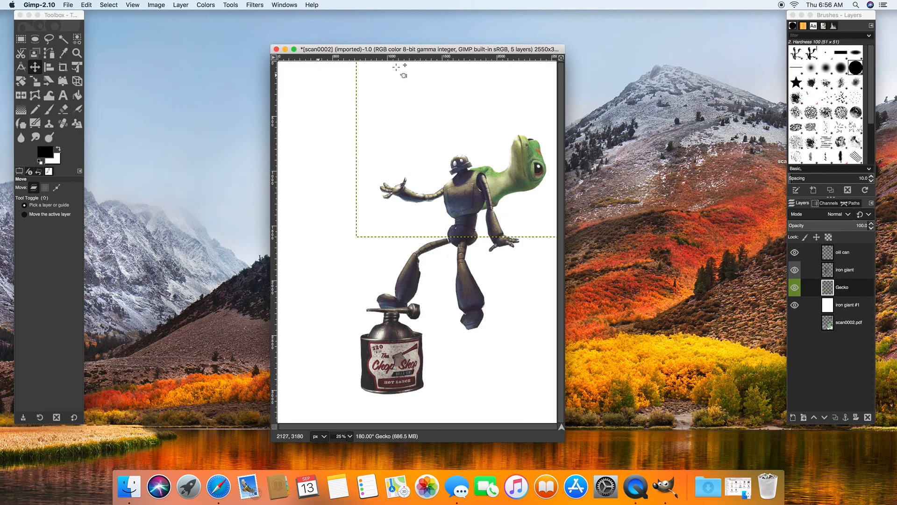